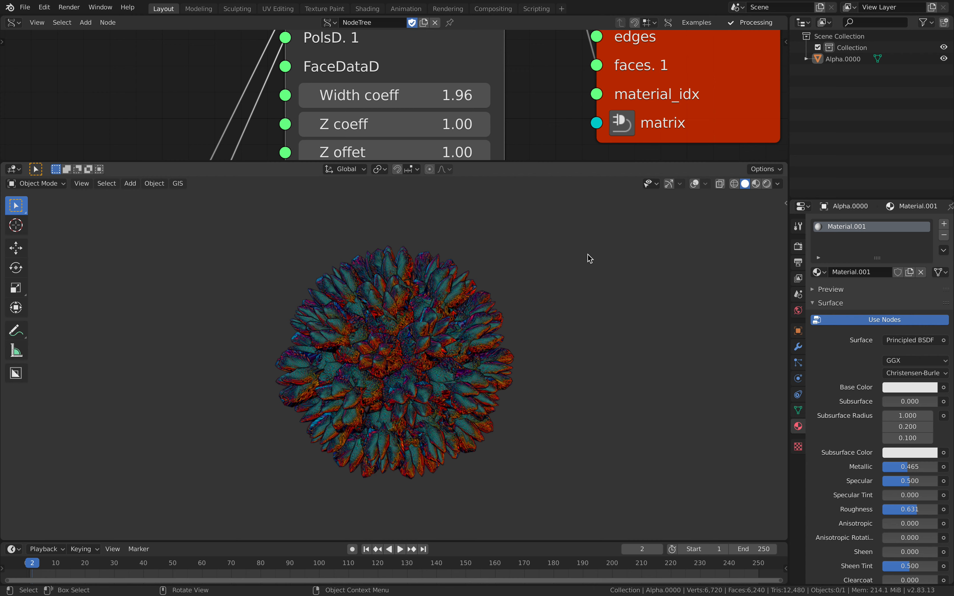
mouse_move(487, 128)
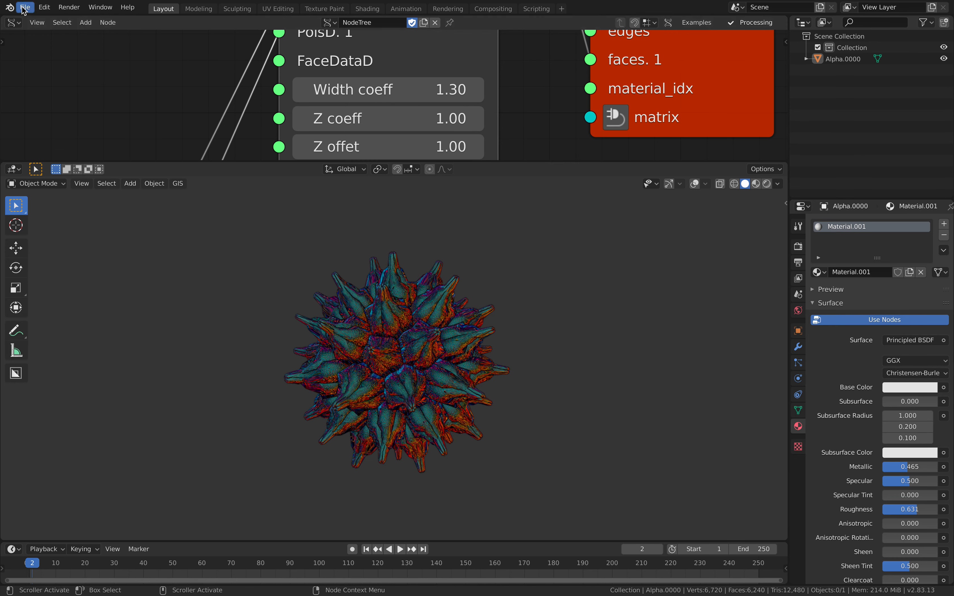
Step: Start a fresh General file, replacing the finished alien onion with the default scene
click(25, 6)
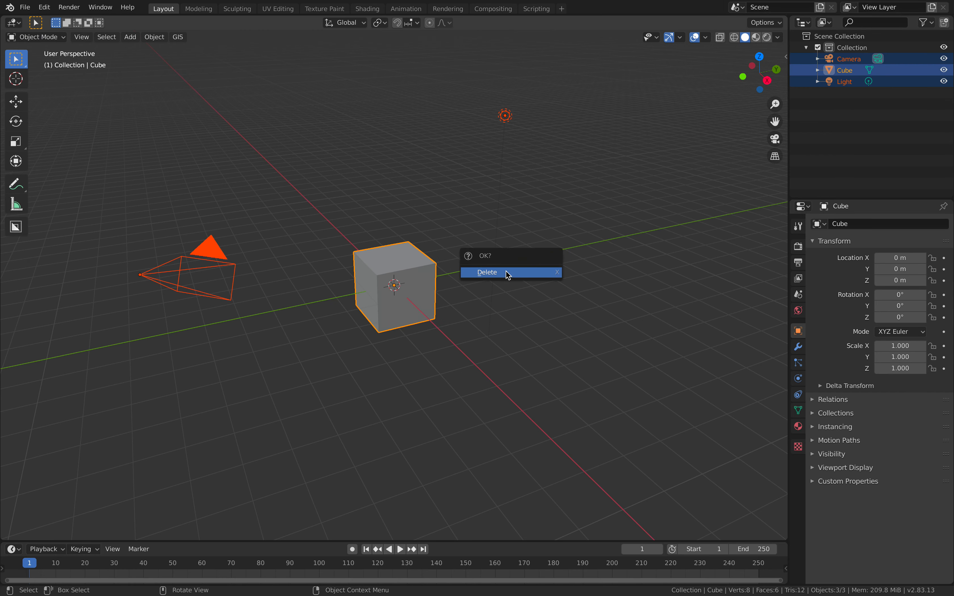
Step: Delete the default objects, create a Sverchok tree with an IcoSphere viewed, and add Adaptive Polygons
click(486, 272)
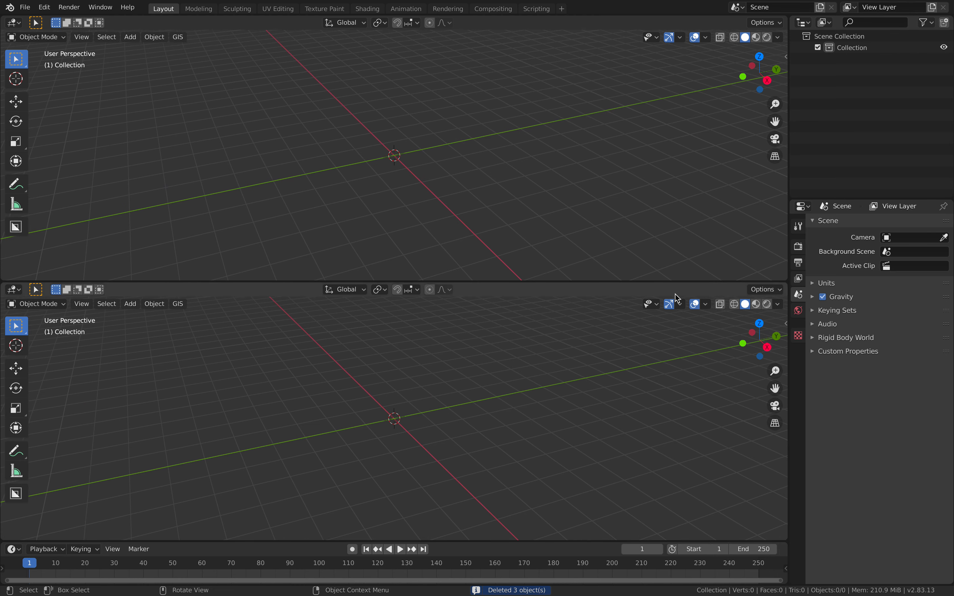
click(10, 23)
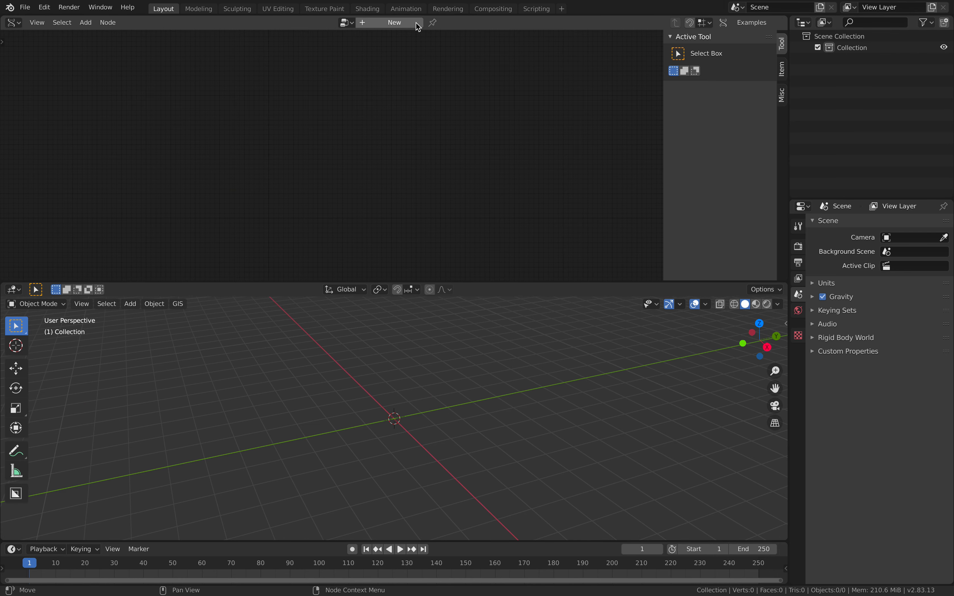
text(ico)
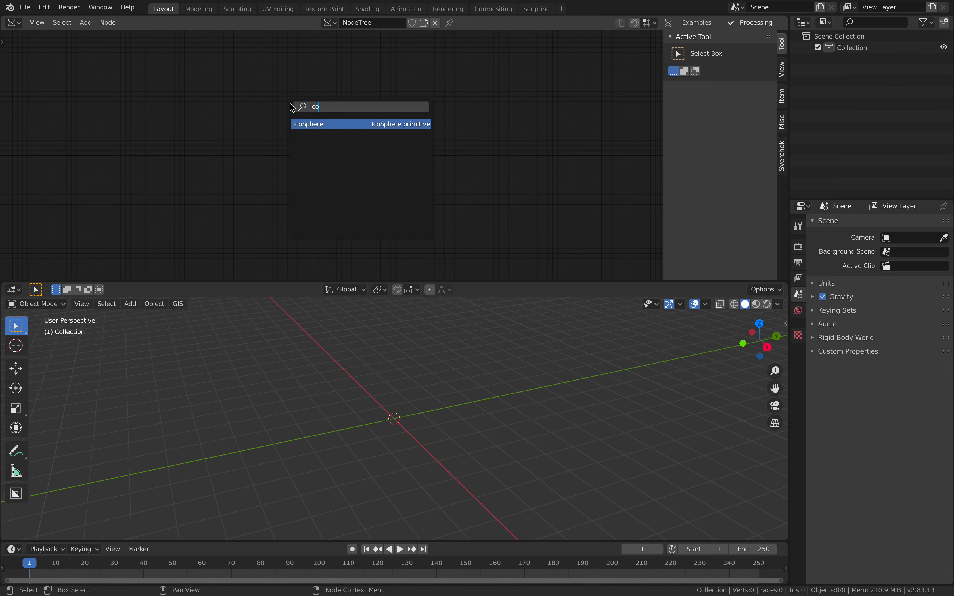
click(360, 125)
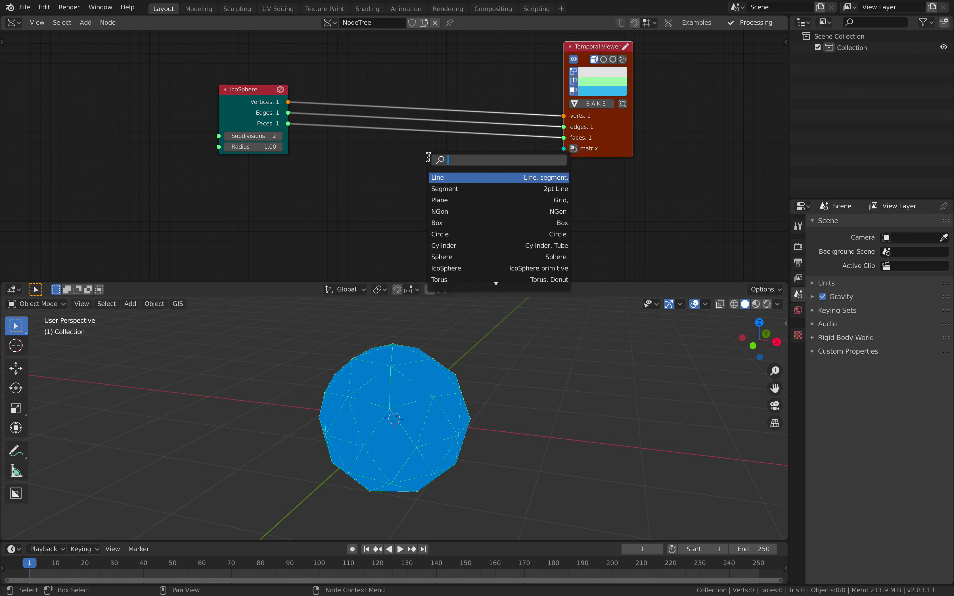
text(adap)
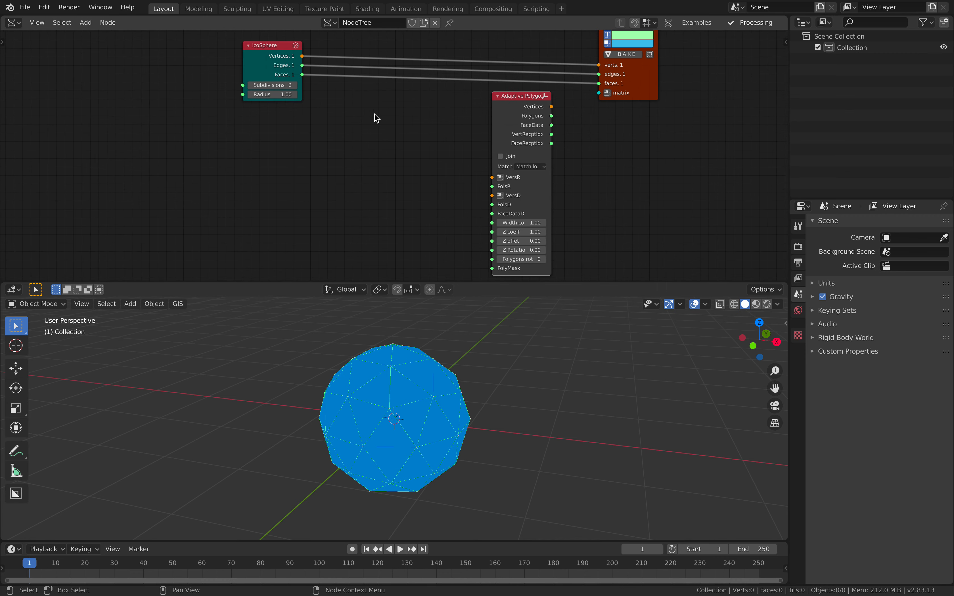
Step: Add the subdivide-to-quads script node beside the IcoSphere and save as alienonion_001.blend
drag(271, 45, 214, 52)
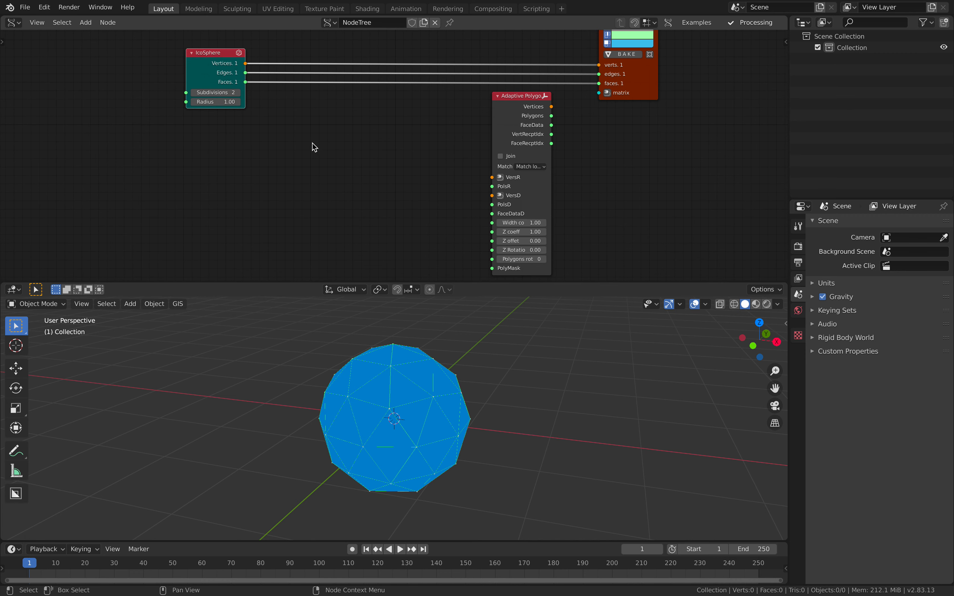
click(314, 147)
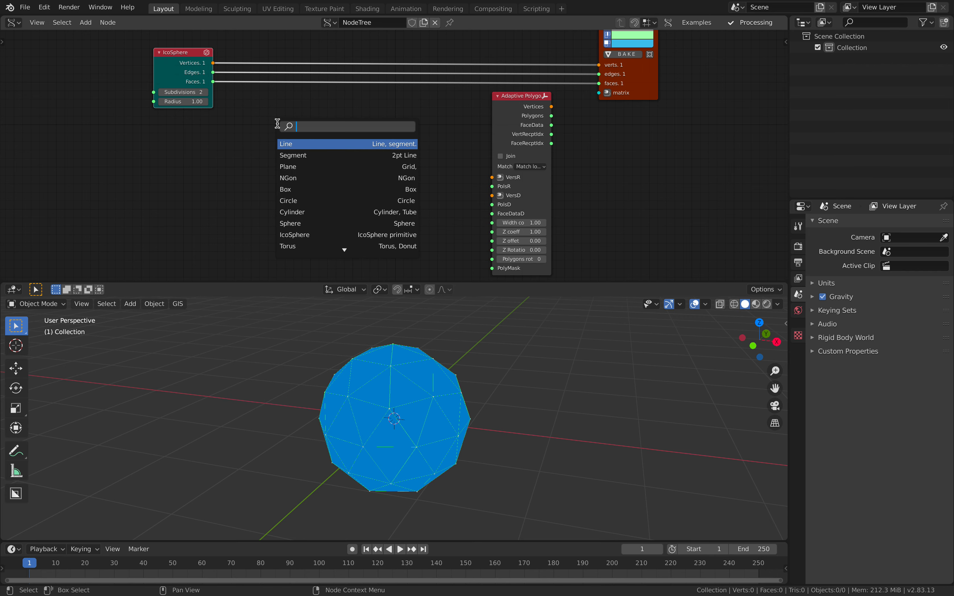
text(subdi)
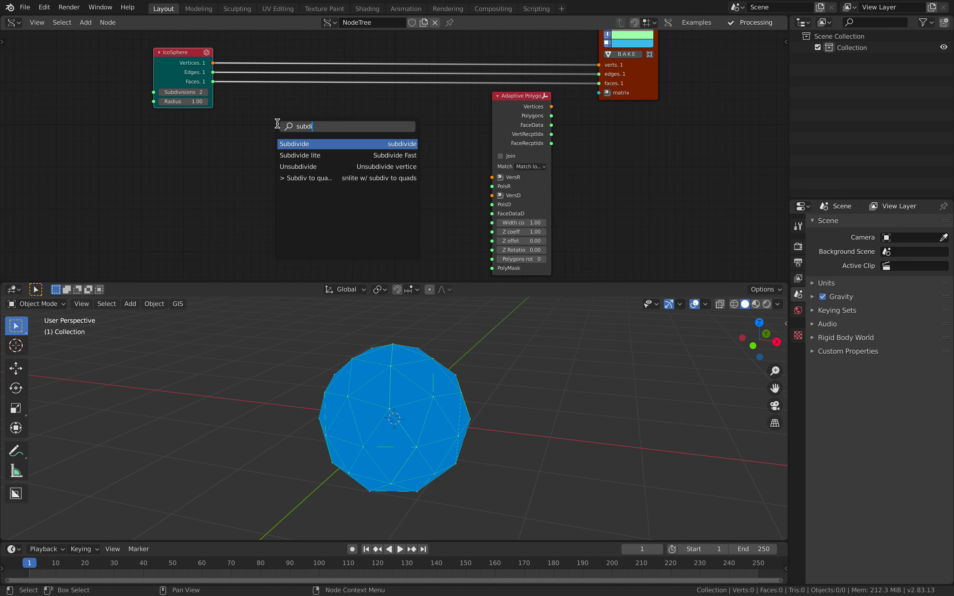
mouse_move(304, 178)
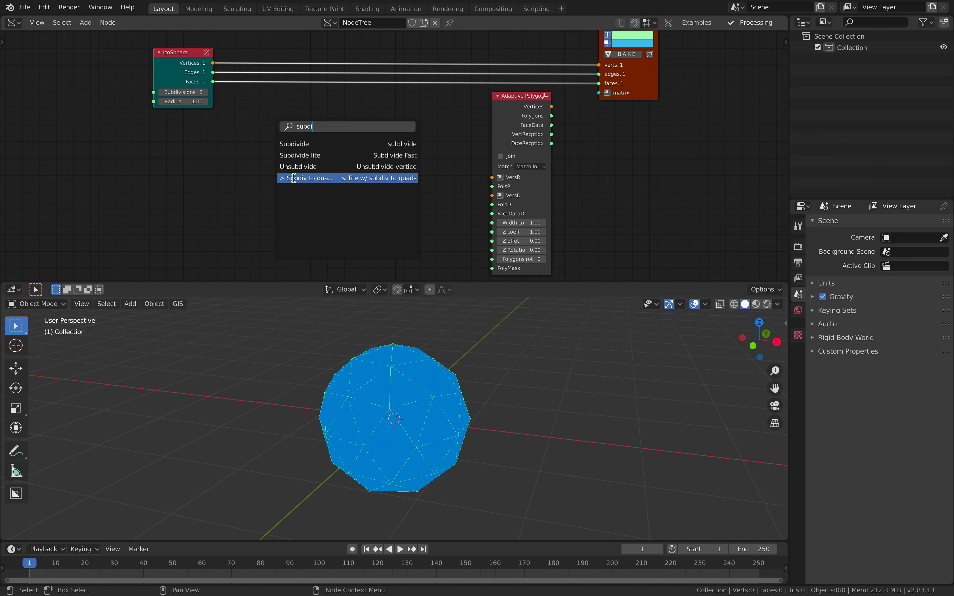
click(309, 178)
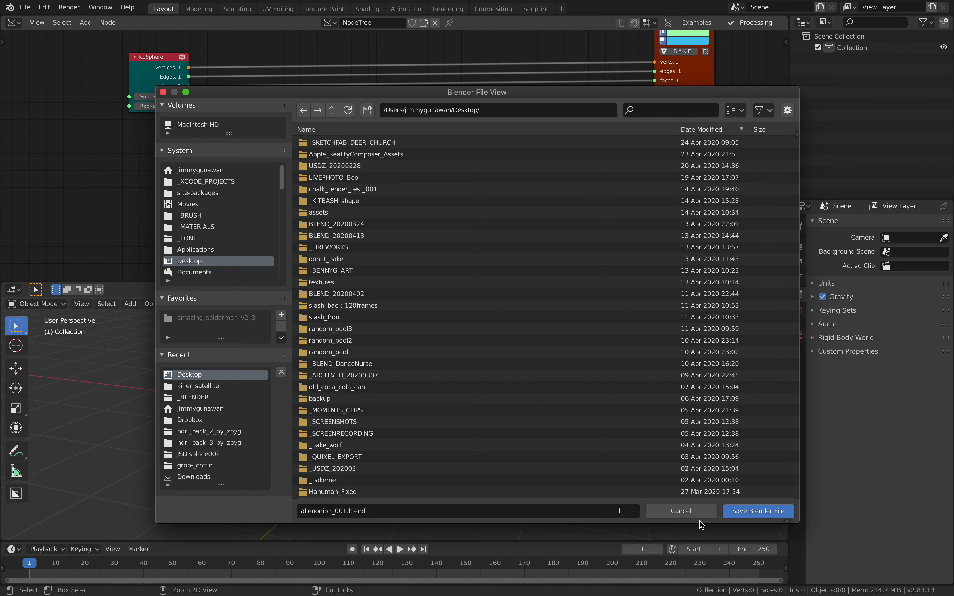
click(758, 510)
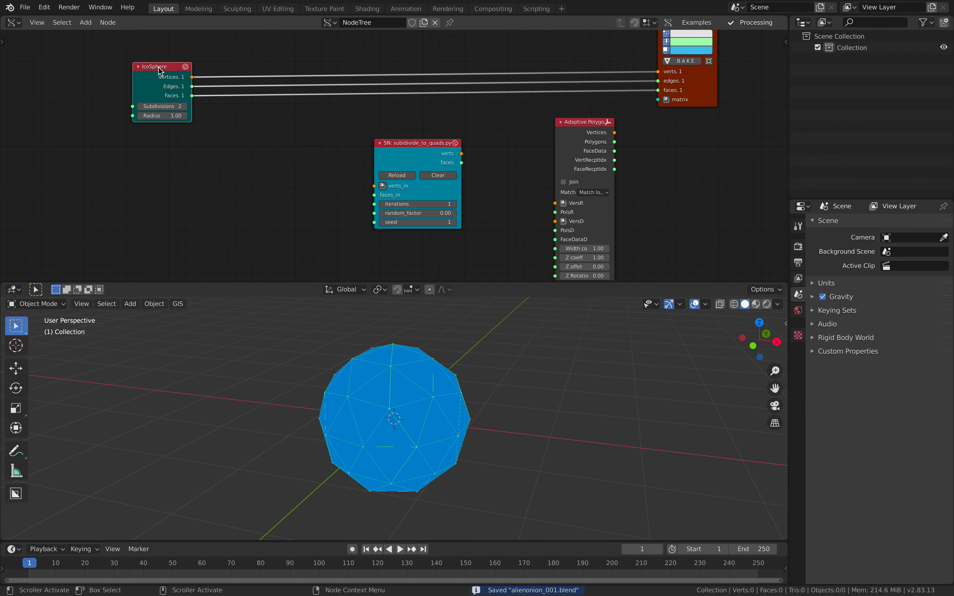
Step: Add a Dual Mesh node and wire IcoSphere → Dual Mesh → quad-subdivide script → Adaptive Polygons
text(dua)
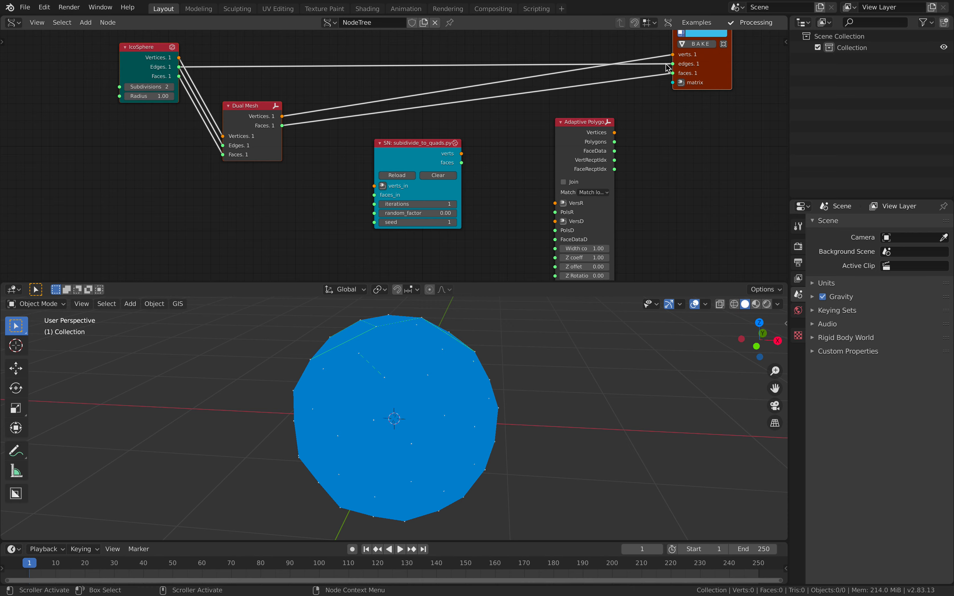
drag(402, 426, 499, 381)
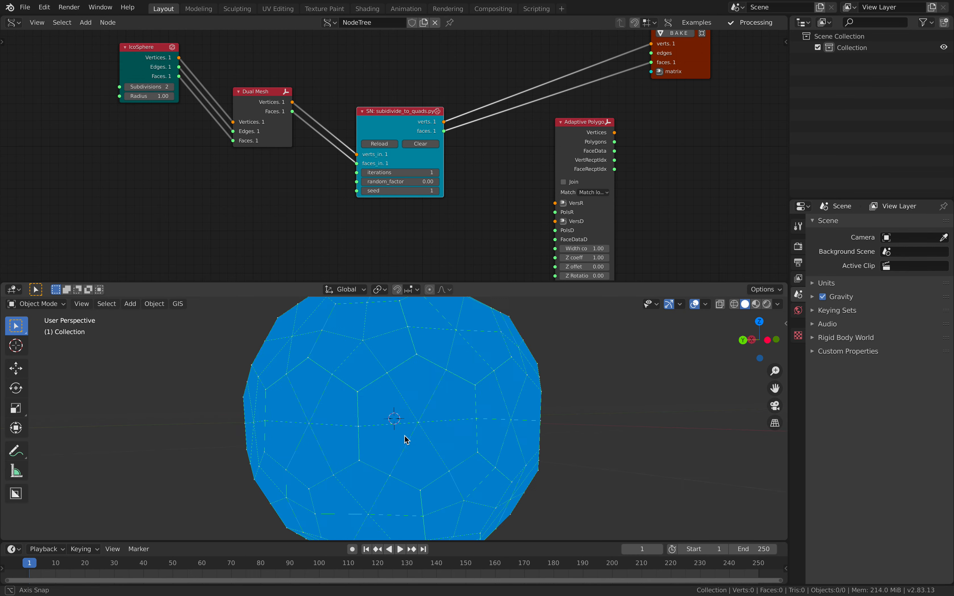
drag(406, 440, 464, 392)
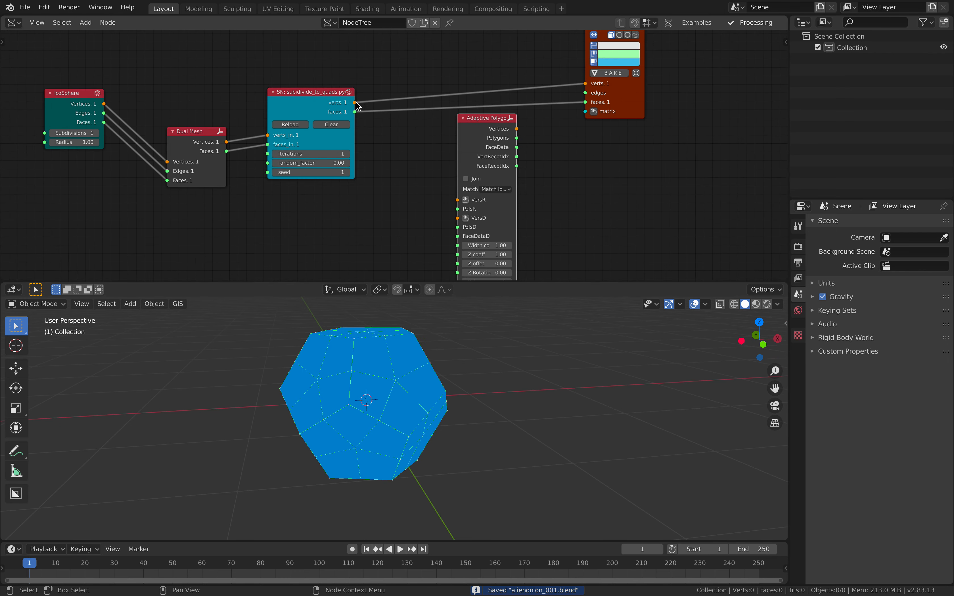
drag(355, 112, 458, 200)
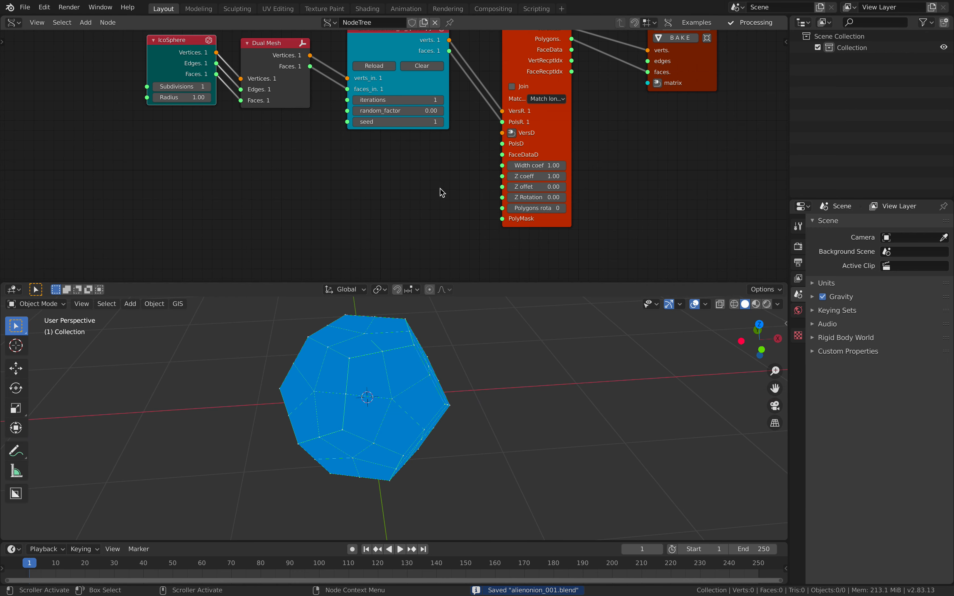
mouse_move(503, 139)
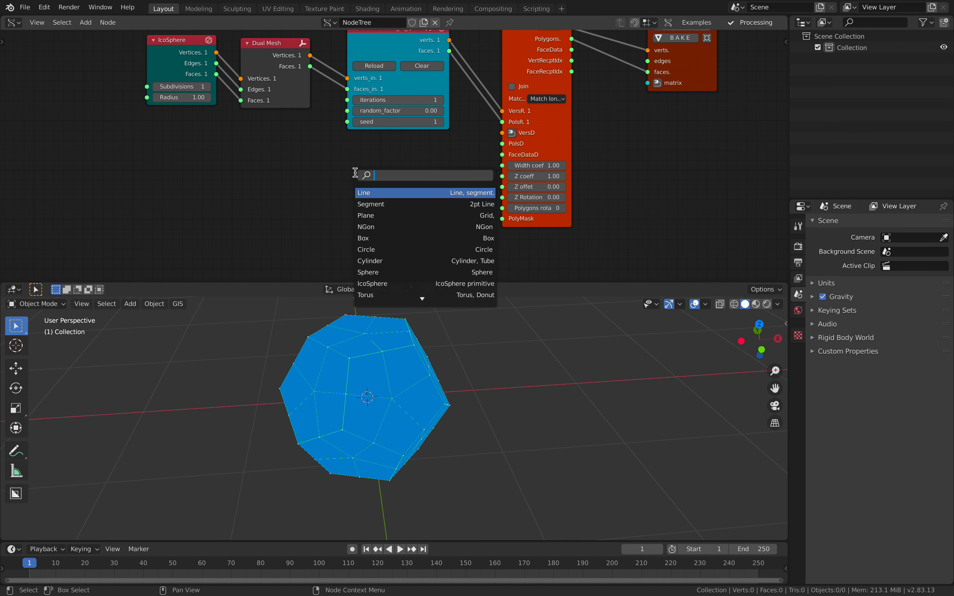
Step: Add a Plane generator node and an Extrude Region node to the tree
click(365, 215)
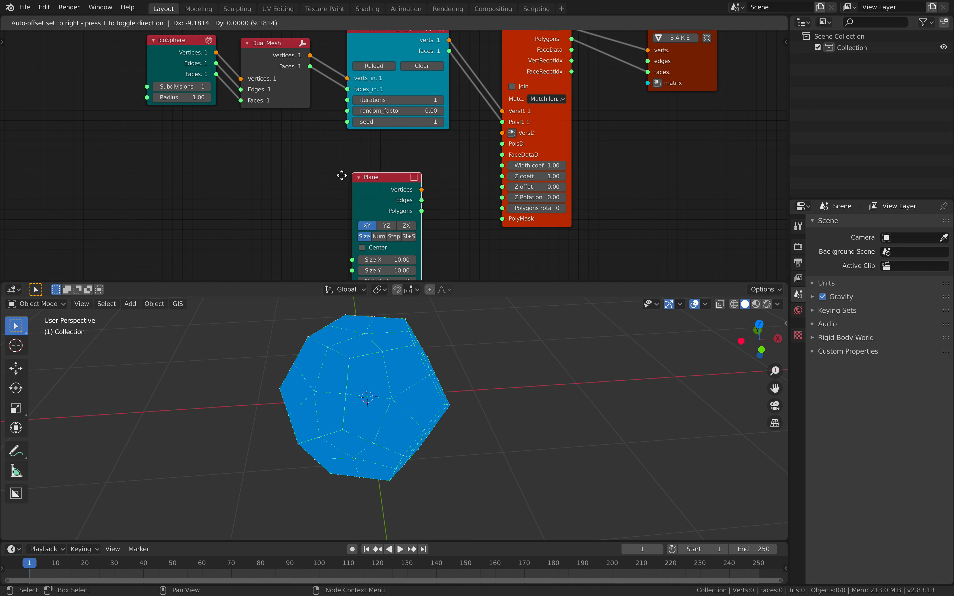
text(extru)
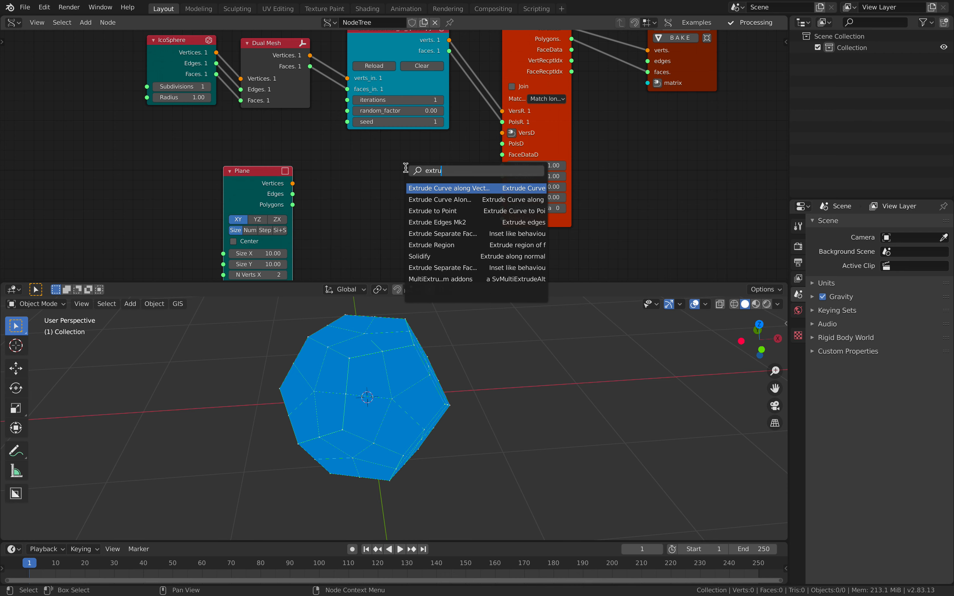
click(432, 244)
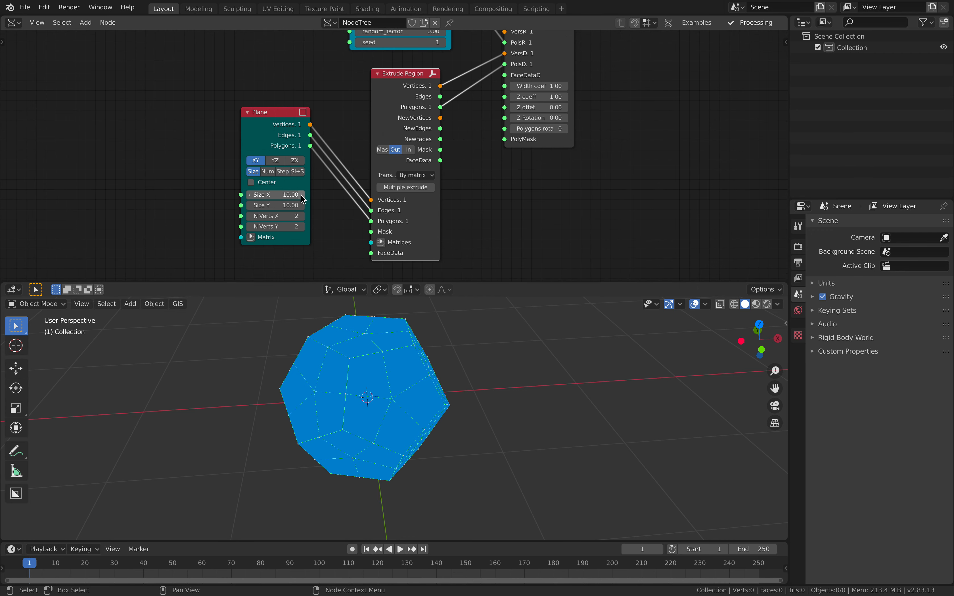
Step: Try normal-mode extrusion, settle on by-matrix mode, and position the Plane node
click(415, 175)
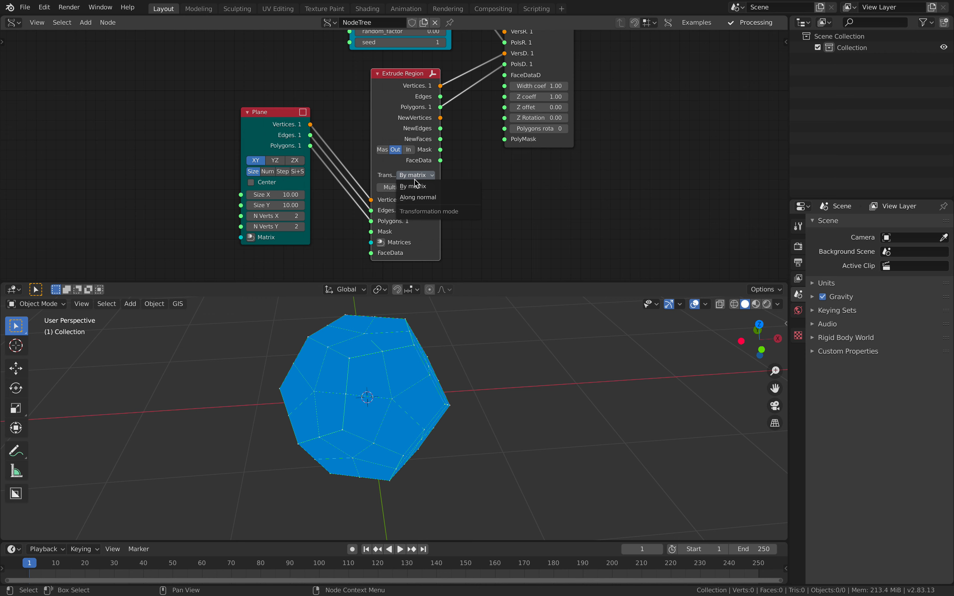
mouse_move(425, 187)
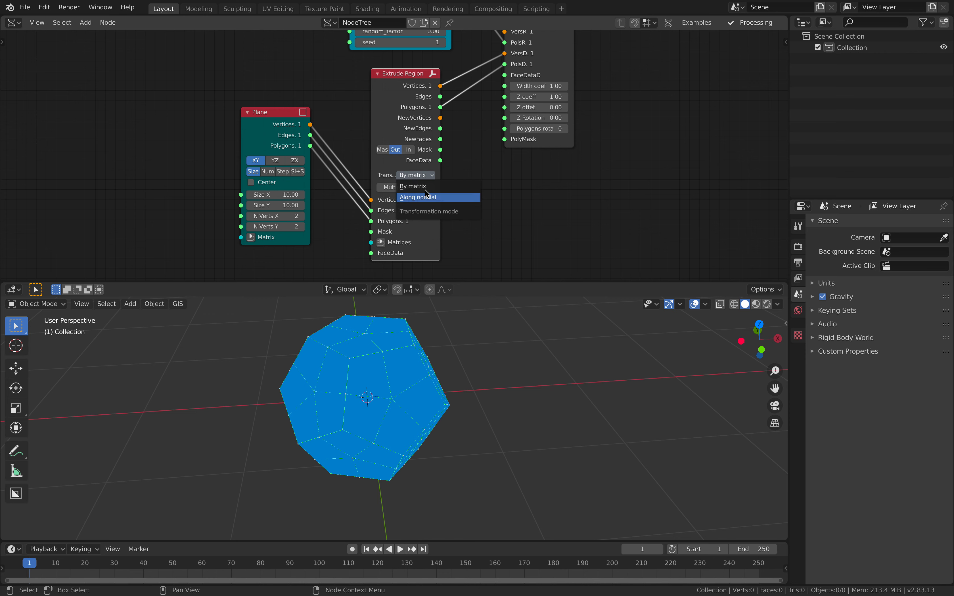
click(416, 175)
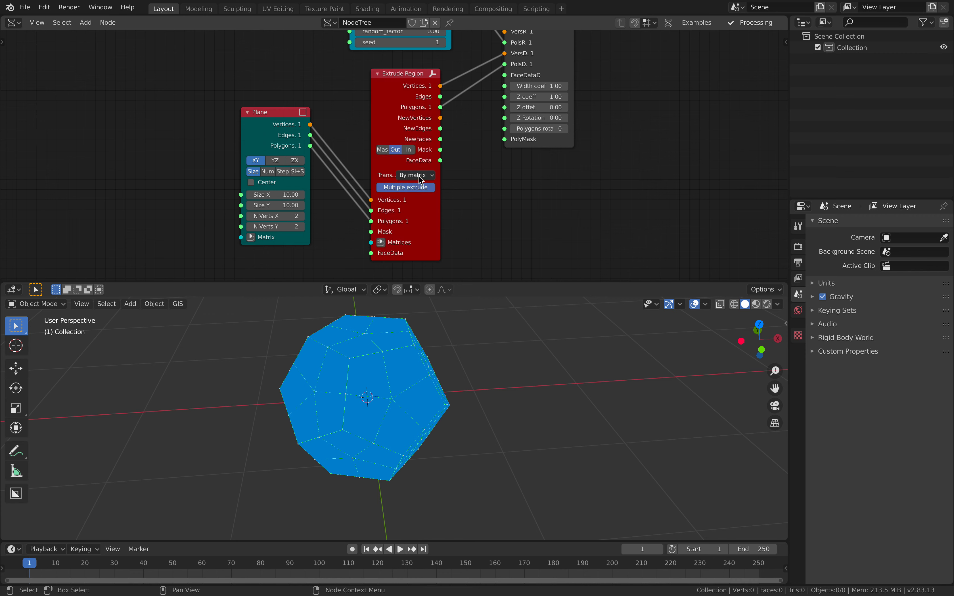
click(416, 175)
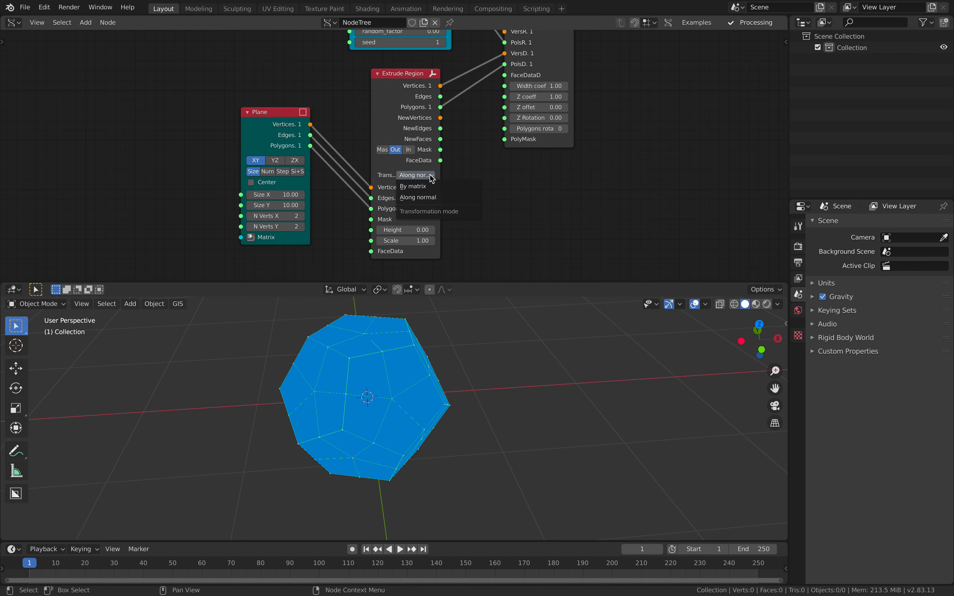
mouse_move(414, 186)
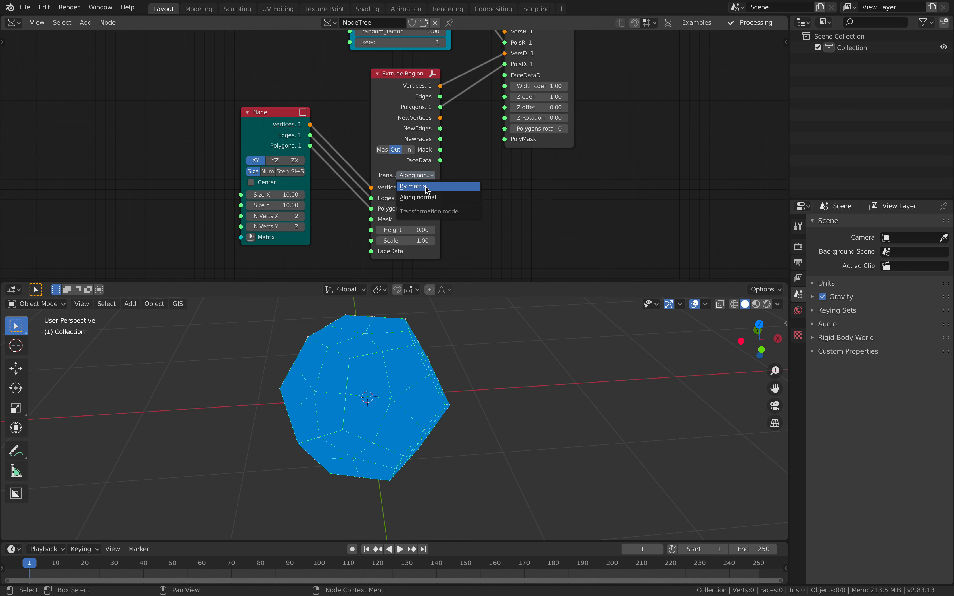
click(411, 186)
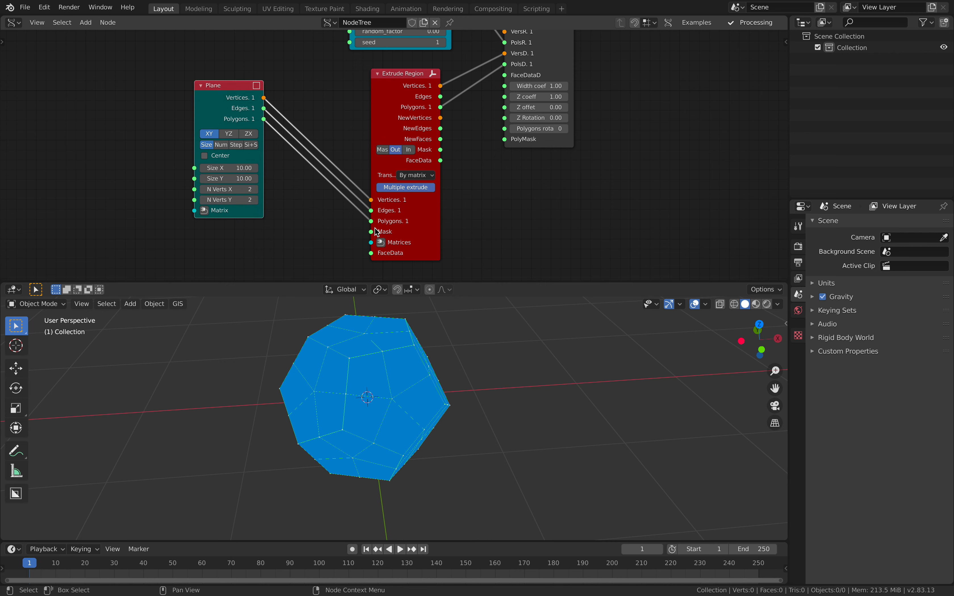
drag(229, 85, 246, 108)
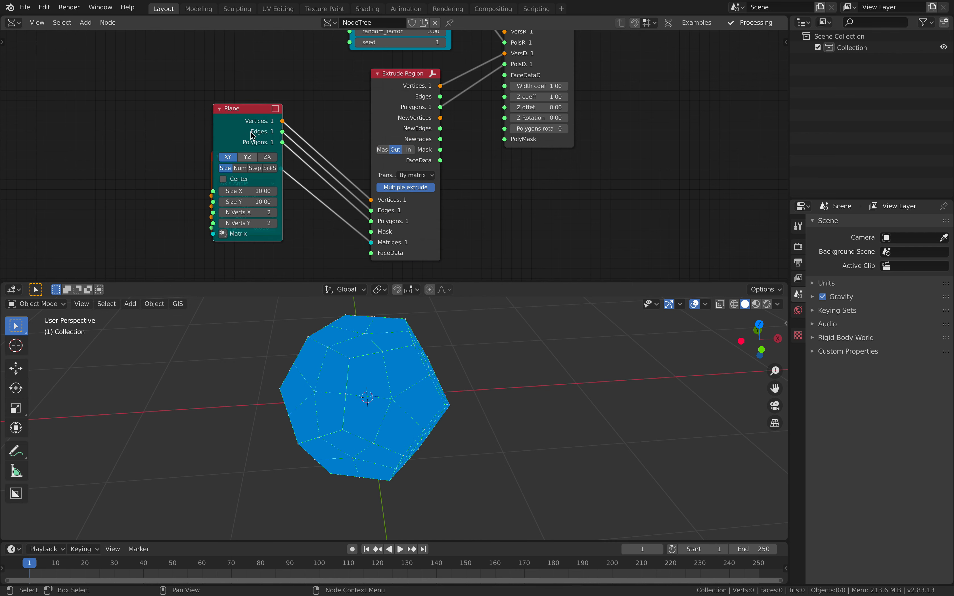
Step: Link the Matrix In transform into Extrude Region's Matrices input and inspect the petals
drag(248, 108, 207, 72)
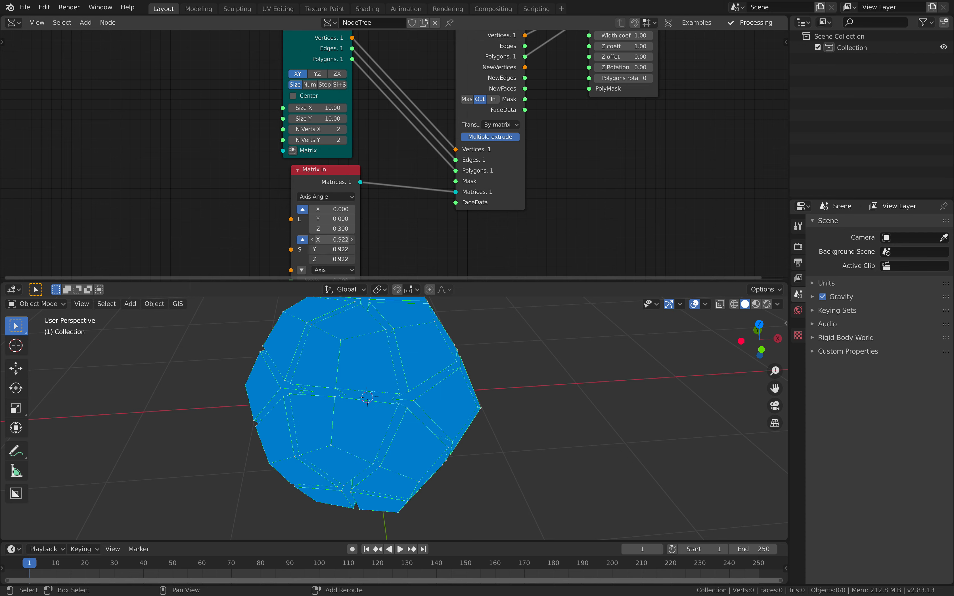
drag(341, 239, 323, 239)
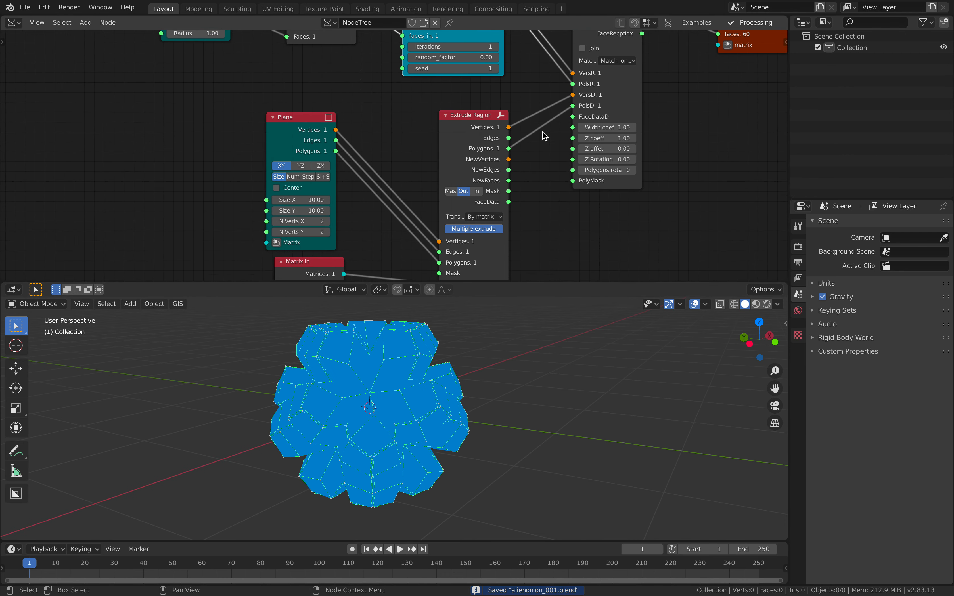
Step: Try width coefficient and polygon rotation, reset them to 1.00 and 0, save, and set plane divisions to 2
drag(632, 127, 606, 127)
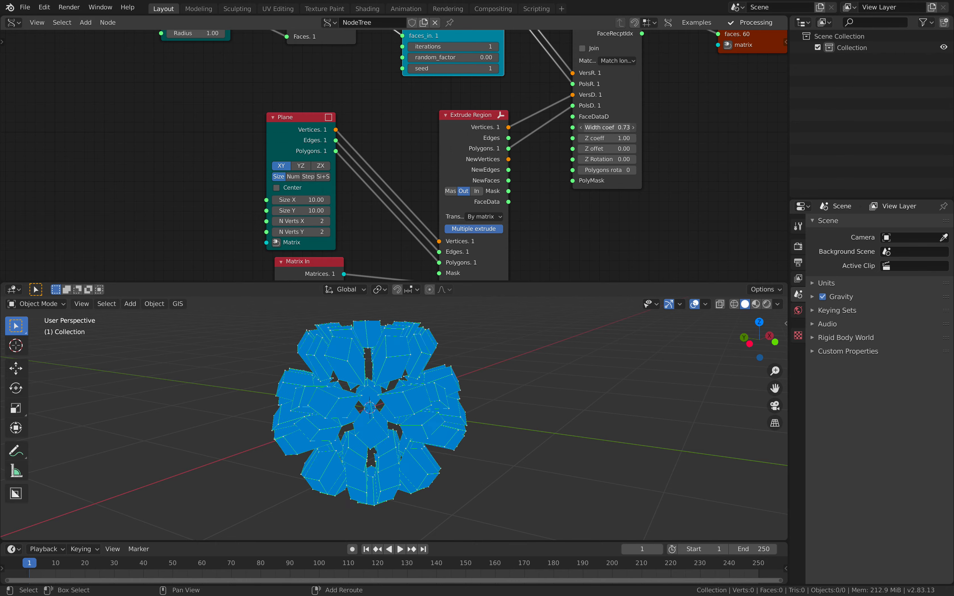
click(607, 127)
text(1)
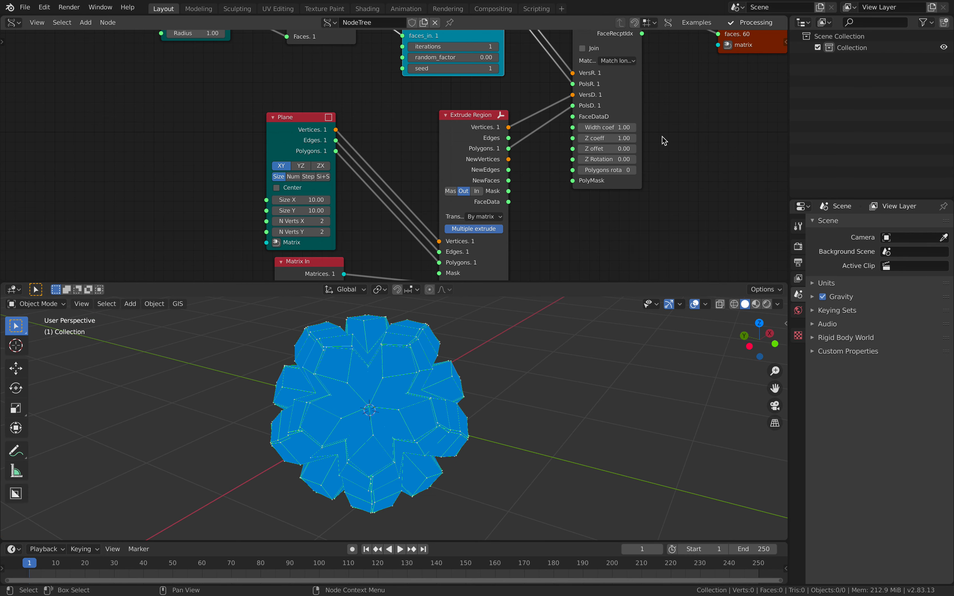
drag(608, 138, 607, 138)
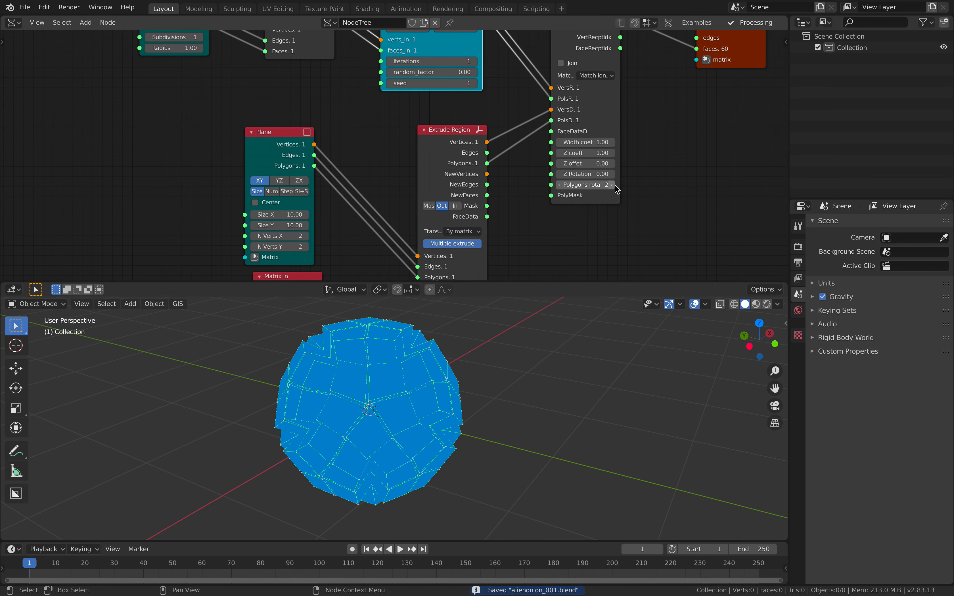
drag(584, 185, 614, 185)
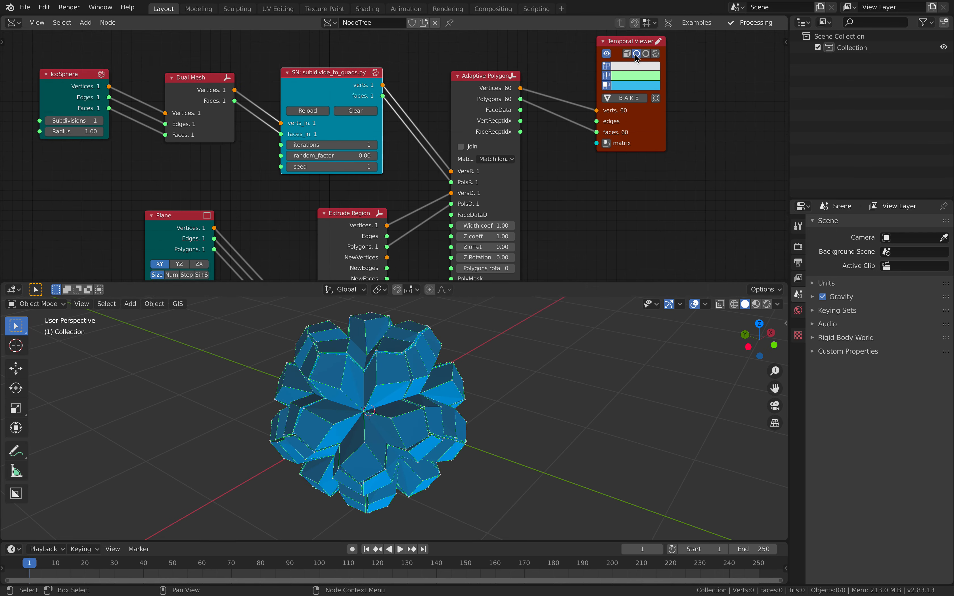
key(ctrl+s)
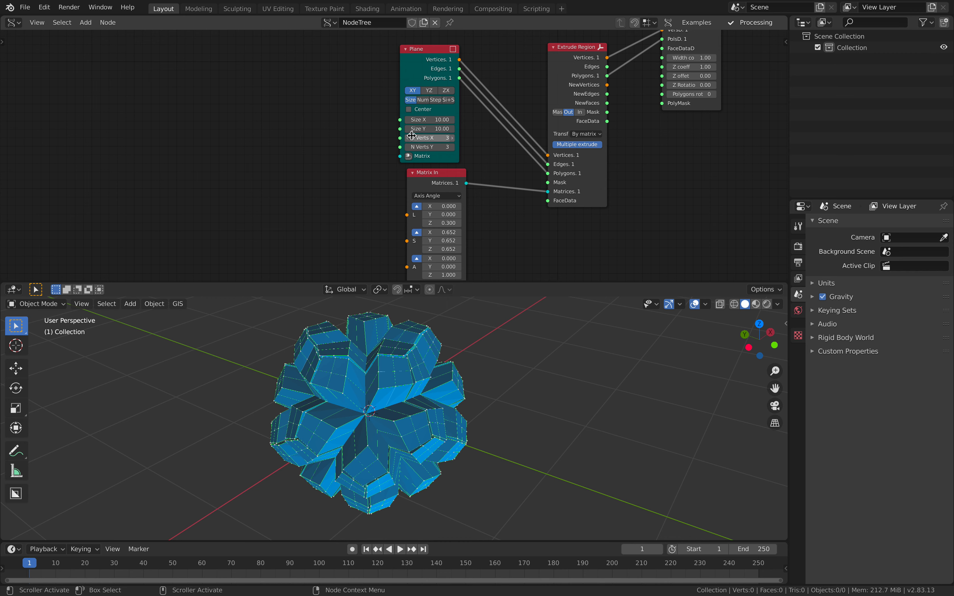
click(405, 137)
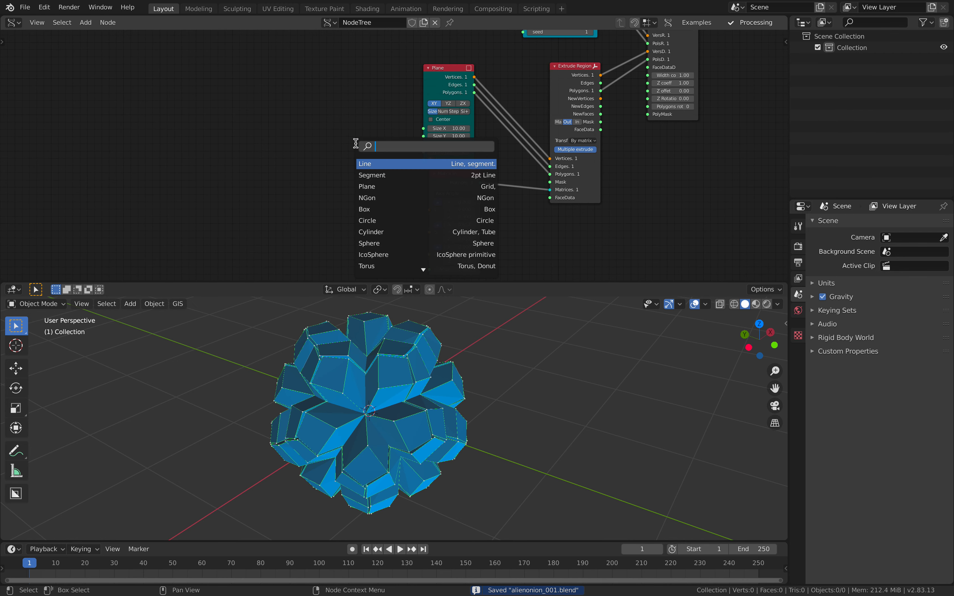
Step: Add a Random Vector node with count 9 feeding Matrix In's axis for spiky star points
text(ran)
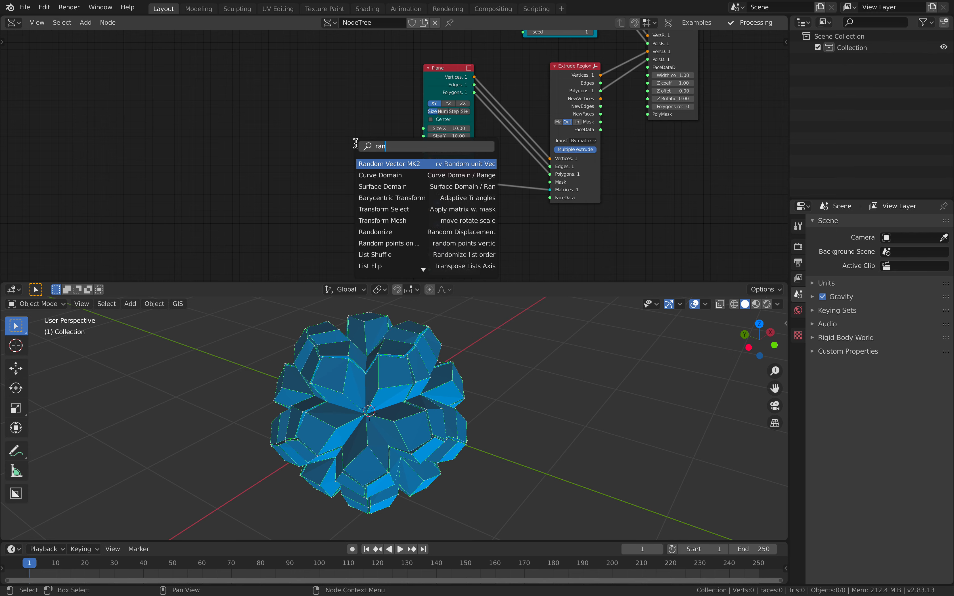
click(391, 164)
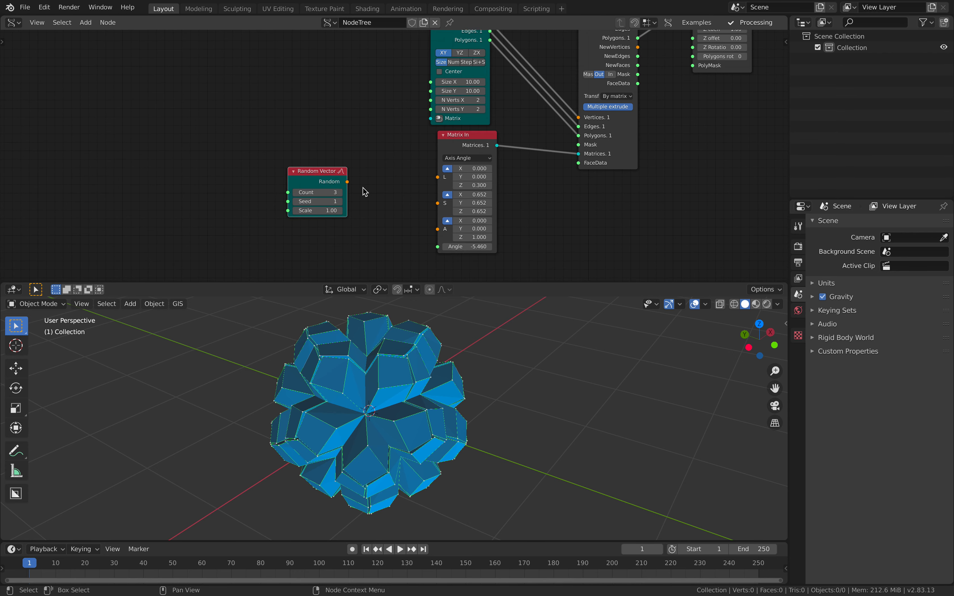
drag(346, 181, 420, 213)
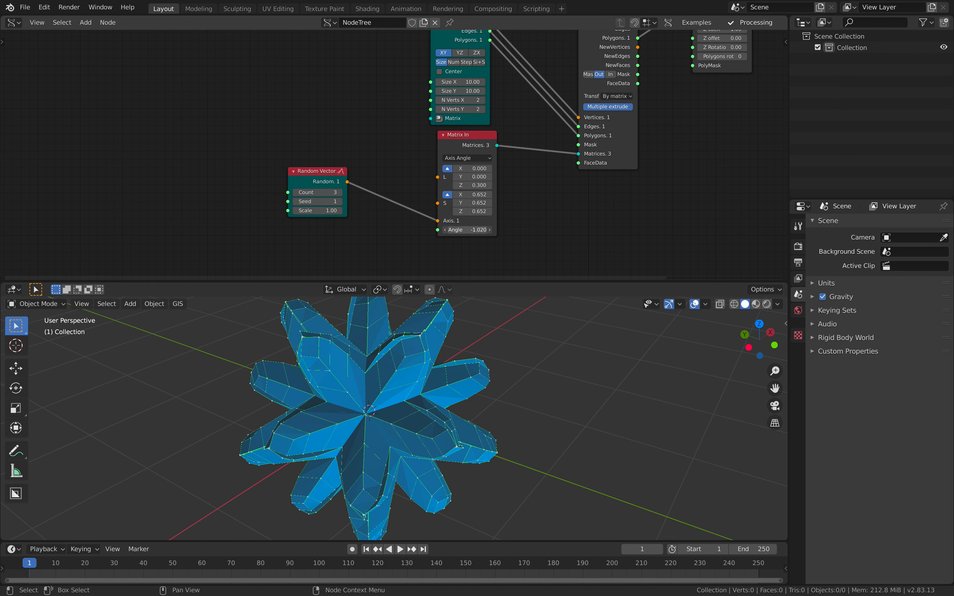
click(316, 193)
text(9)
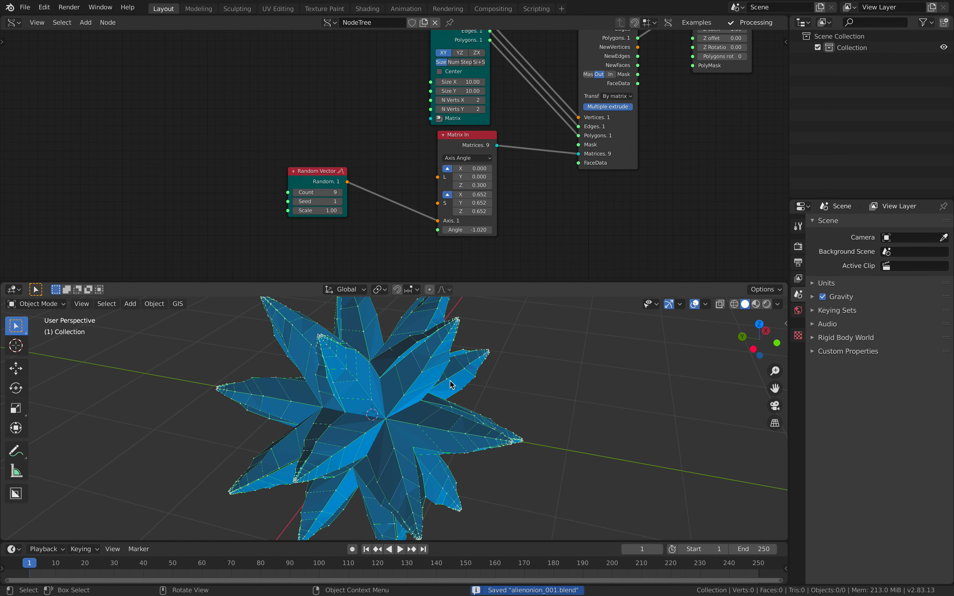
Step: Adjust the extrusion rotation angle and lower its Z offset to 0.150
drag(451, 384, 389, 269)
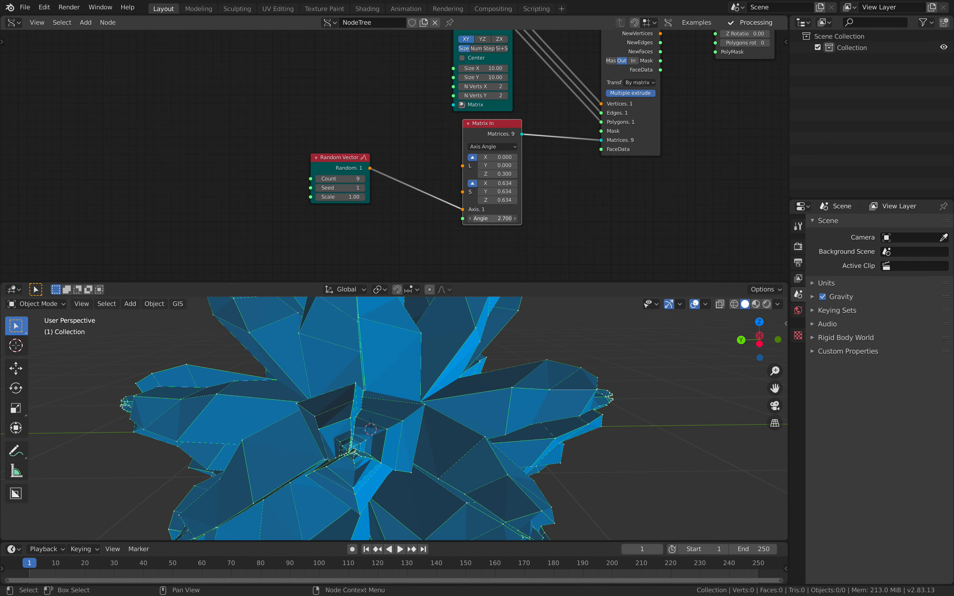
drag(499, 219, 491, 218)
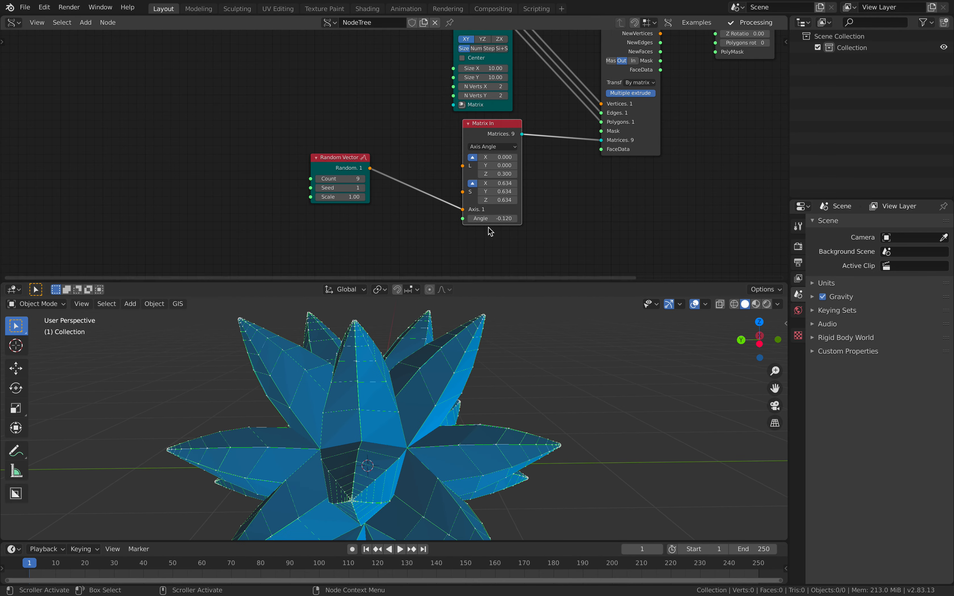
drag(503, 218, 492, 219)
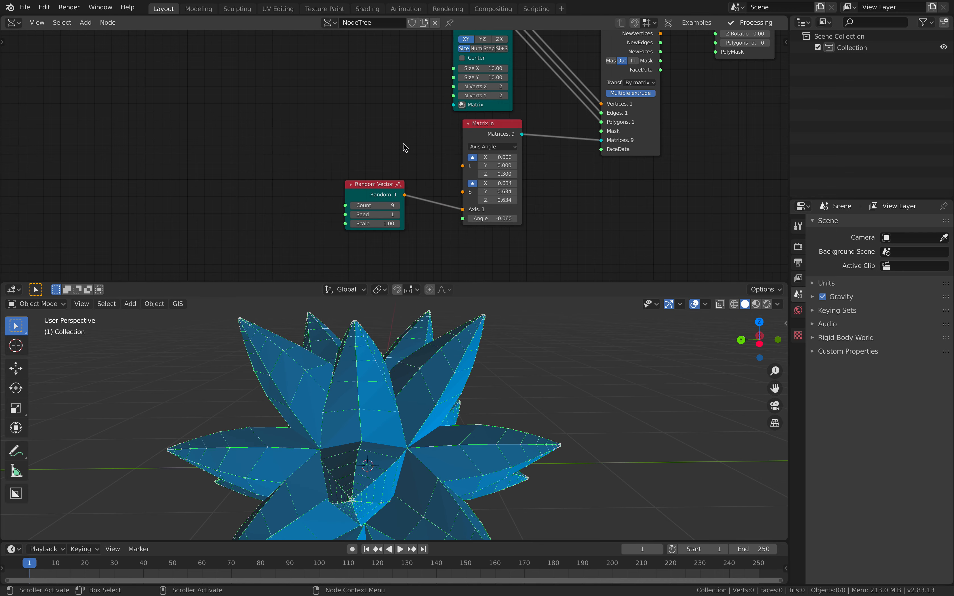
drag(493, 173, 505, 174)
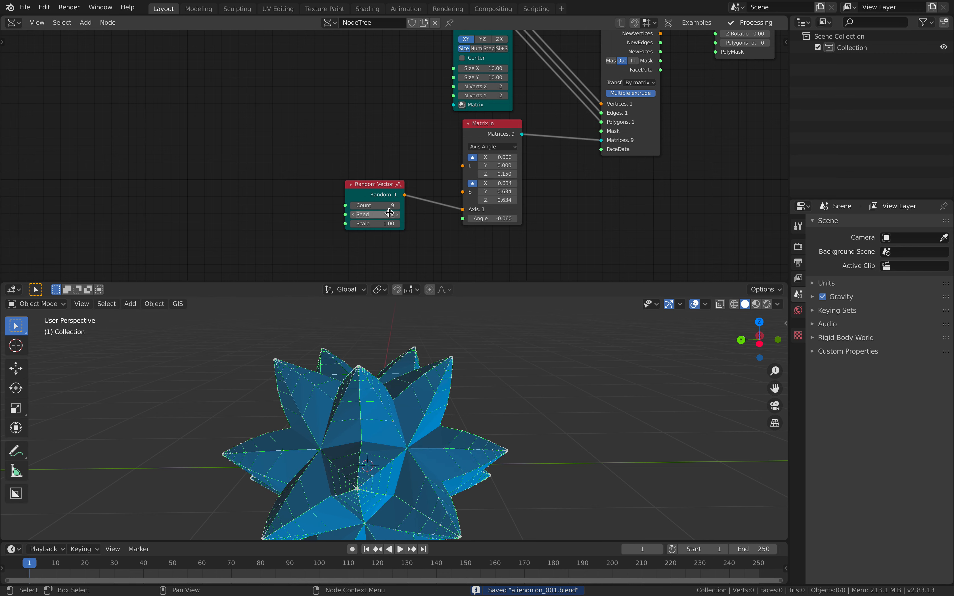
Step: Set random seed 139 and scale 0.82, retune the angle and set extrusion scale 0.800
drag(362, 214, 380, 214)
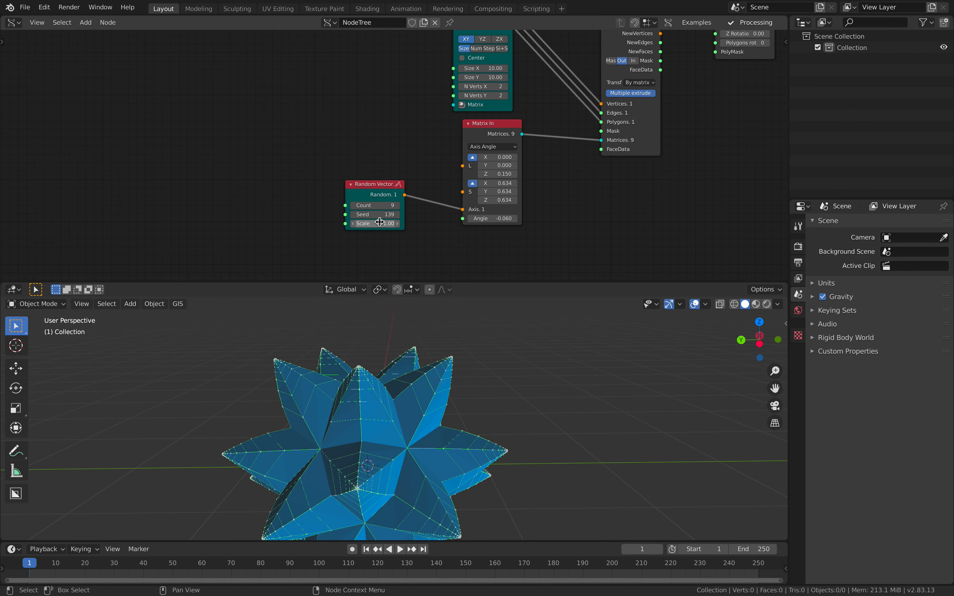
drag(380, 223, 426, 223)
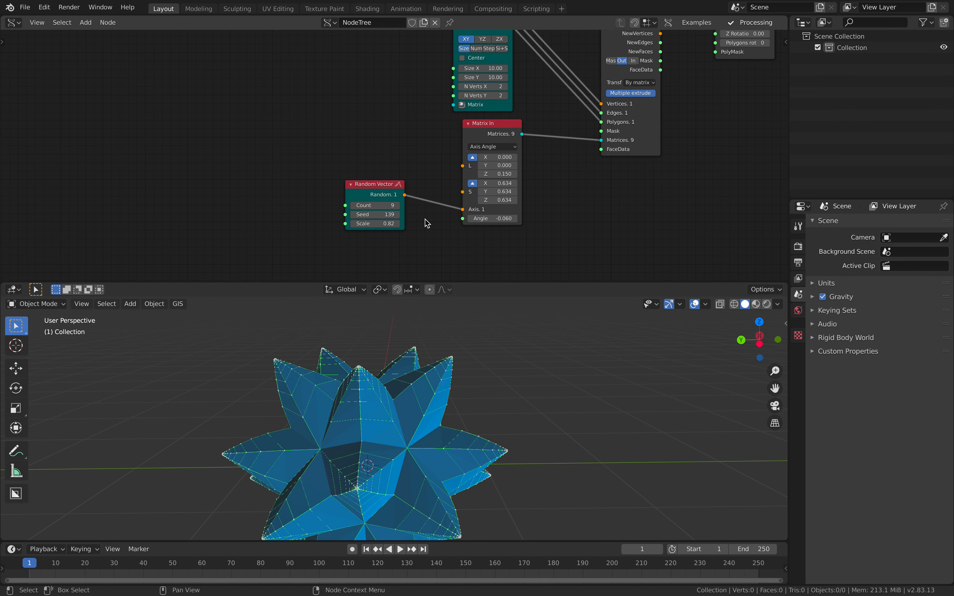
drag(491, 218, 517, 219)
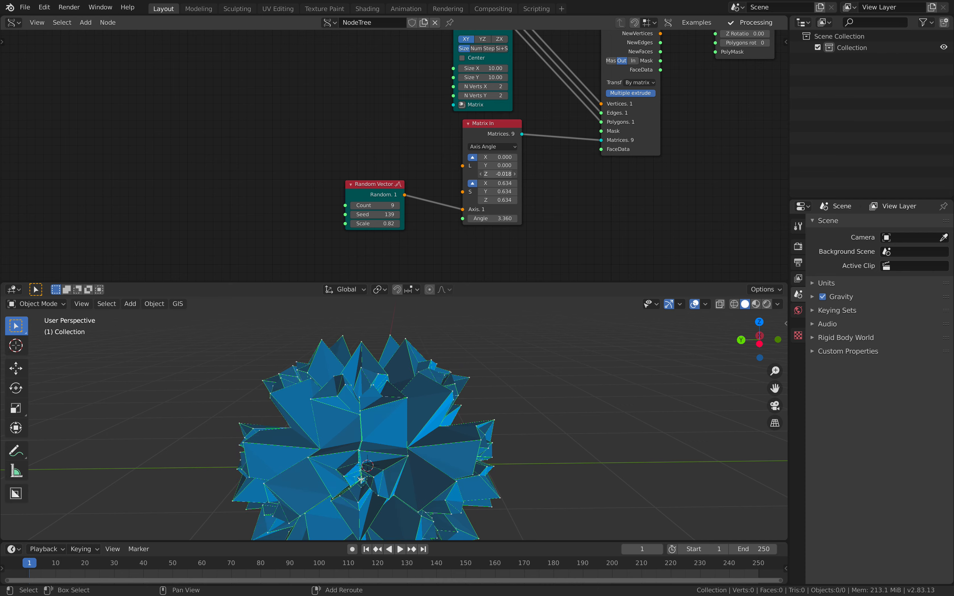
drag(493, 218, 480, 219)
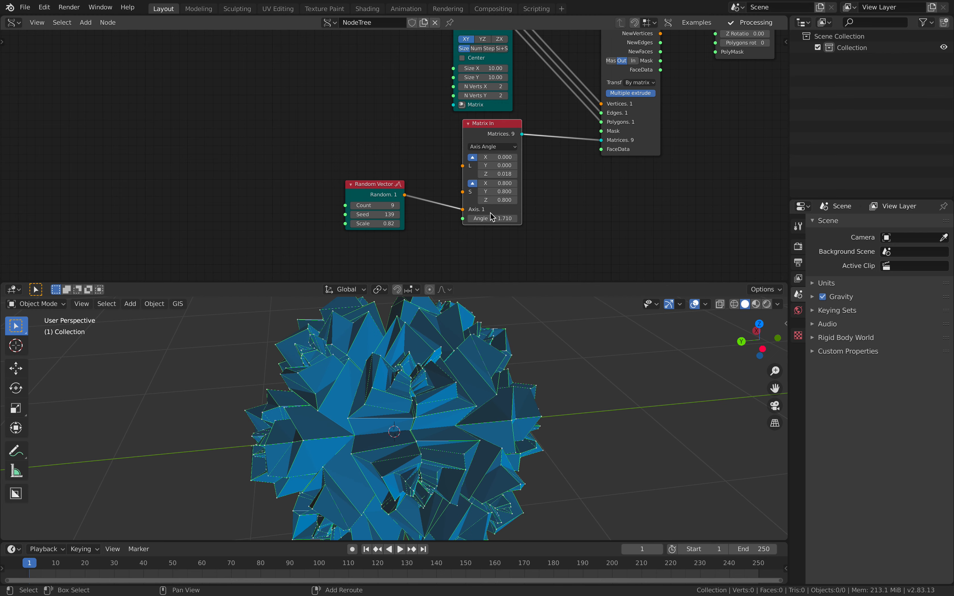
drag(499, 219, 489, 218)
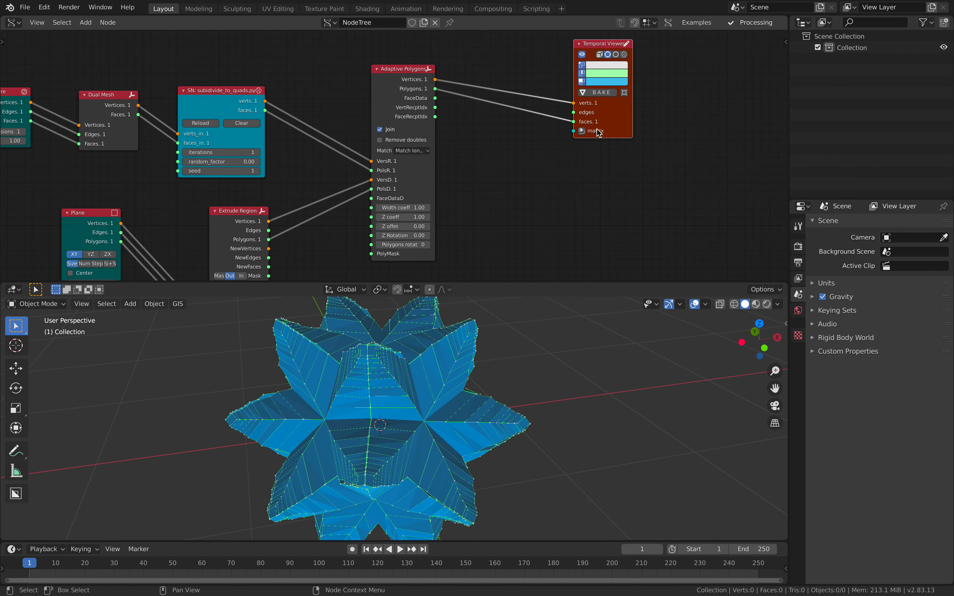
Step: Reroll the Random Vector seed to 181 and change the quad-subdivide seed, reshaping the onion
drag(599, 133, 404, 356)
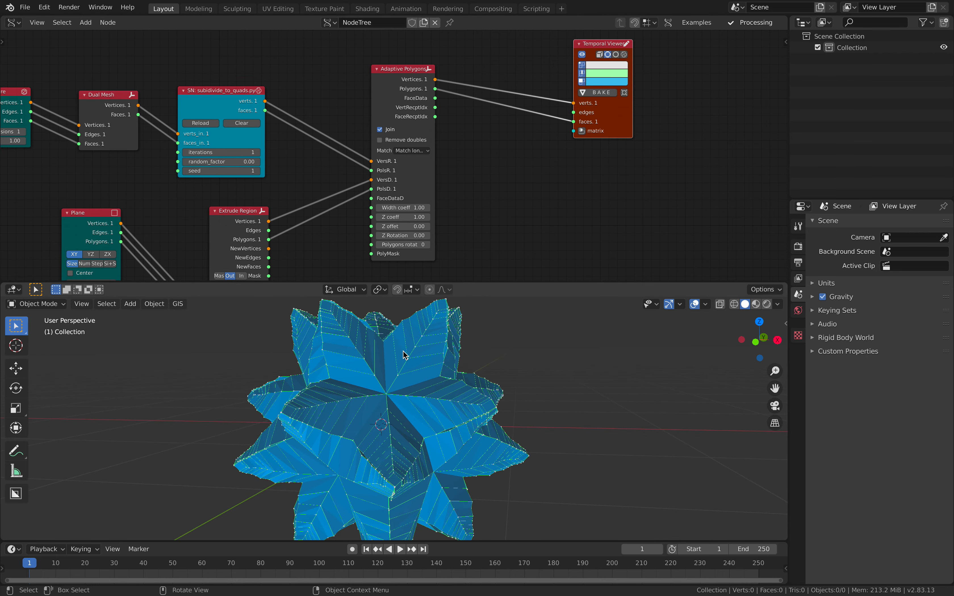
drag(404, 355, 447, 368)
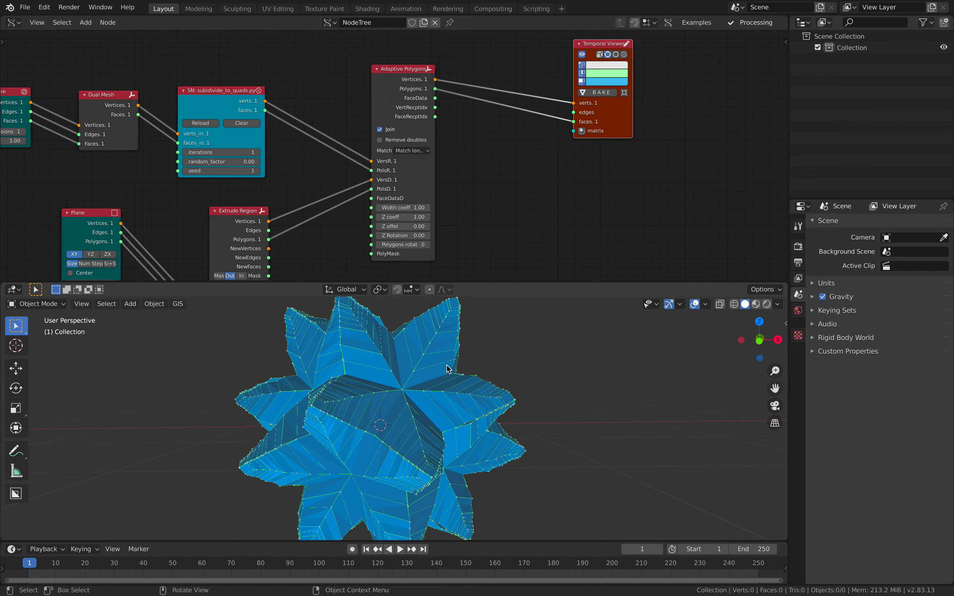
drag(447, 368, 365, 374)
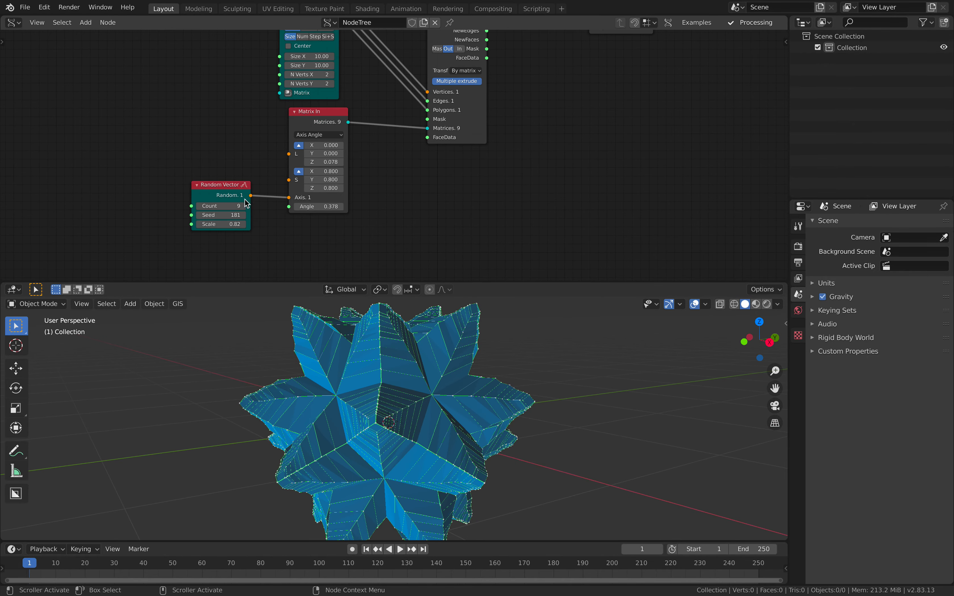
click(230, 206)
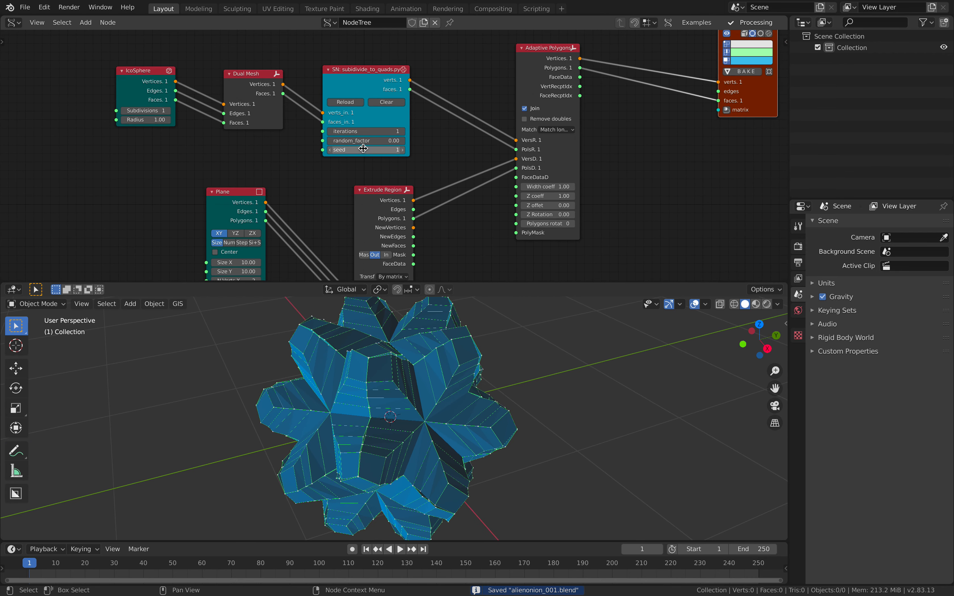
drag(366, 140, 347, 141)
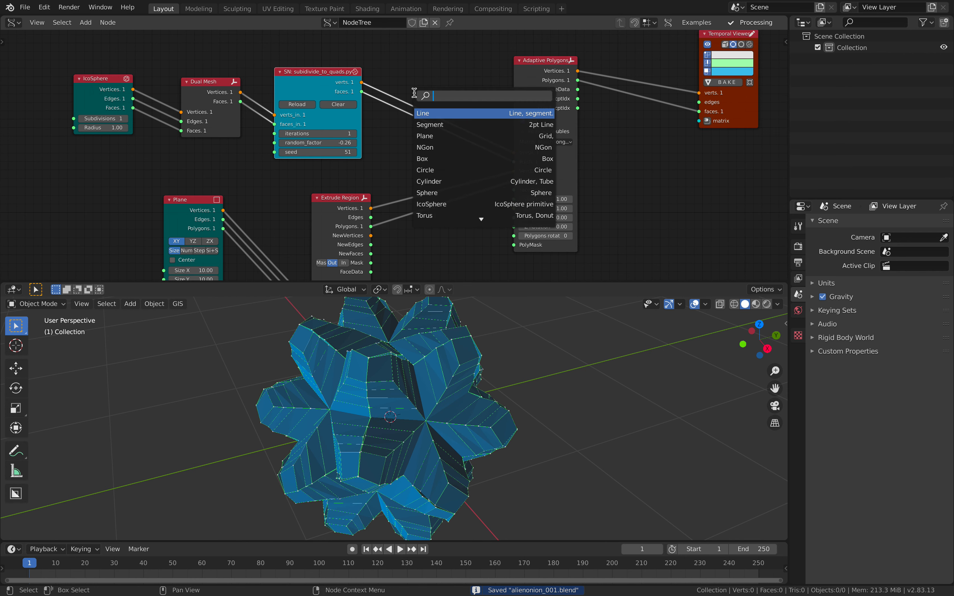
Step: Add a Subdivide node before Adaptive Polygons with smooth 1, fractal 0.54, along_normal 0.42, seed 38
text(subdi)
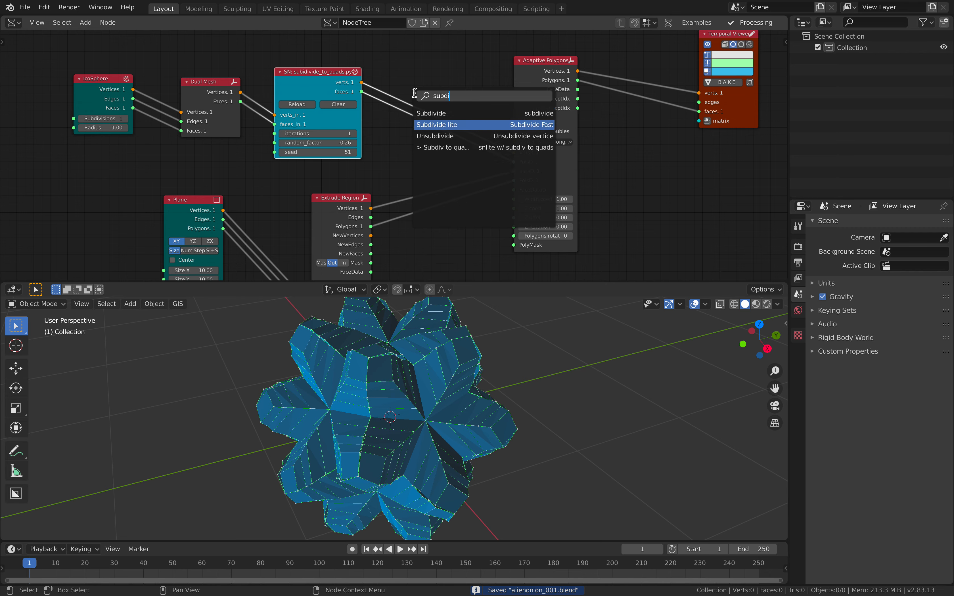
click(447, 125)
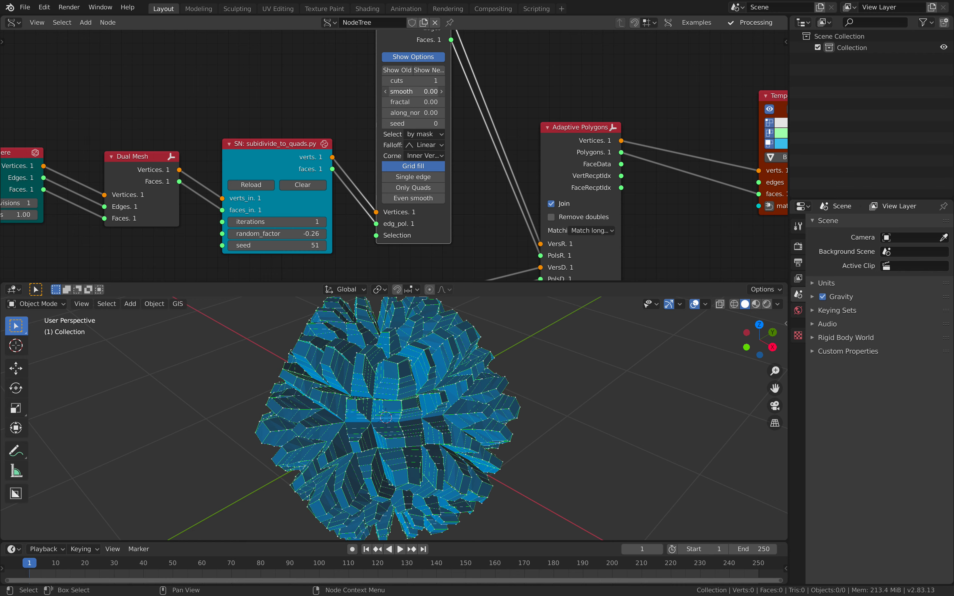
click(414, 92)
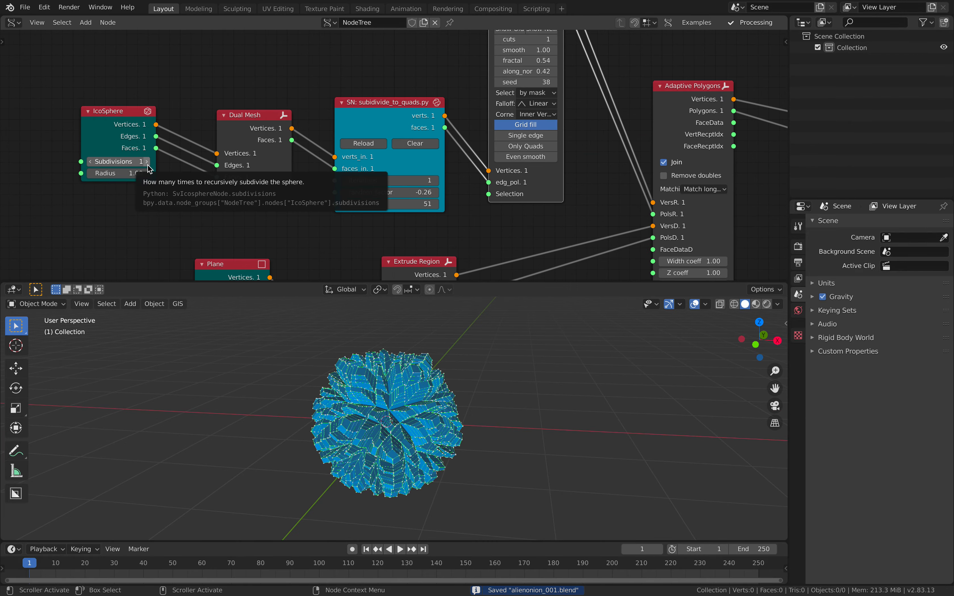
click(146, 161)
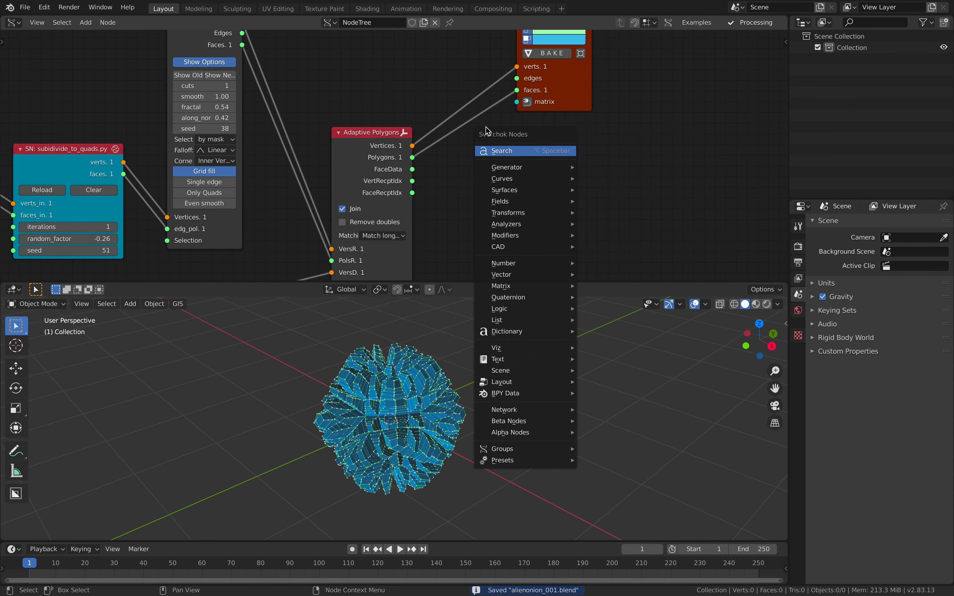
Step: Add a BV Alpha node baking the mesh into object Alpha.0000 and change the viewport shading colour
click(506, 167)
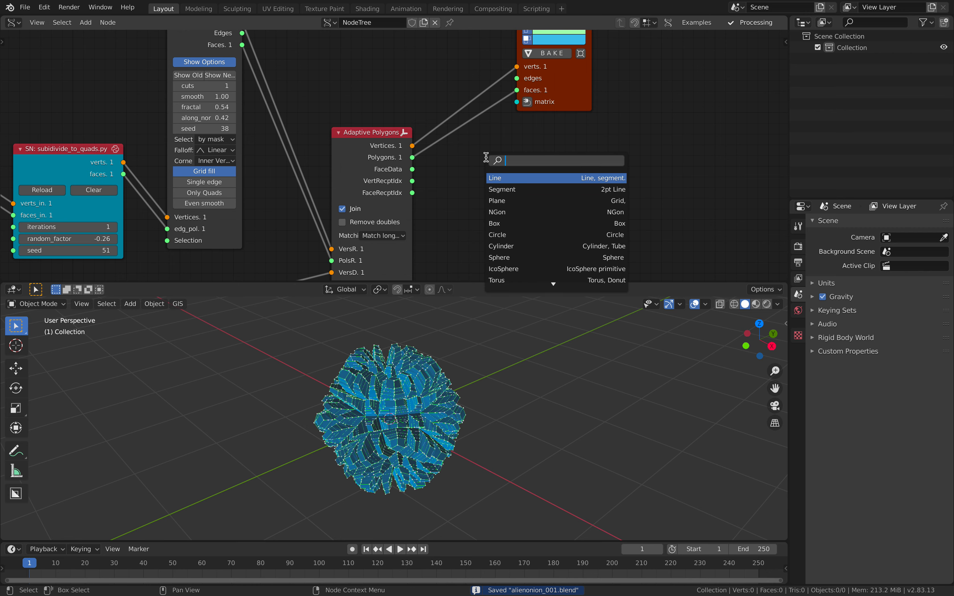
click(499, 177)
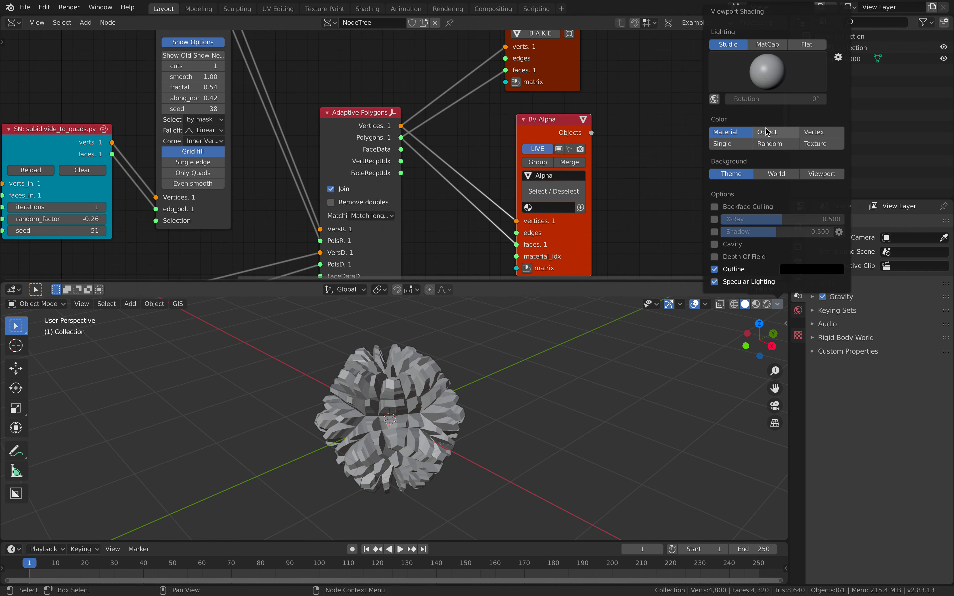
click(767, 44)
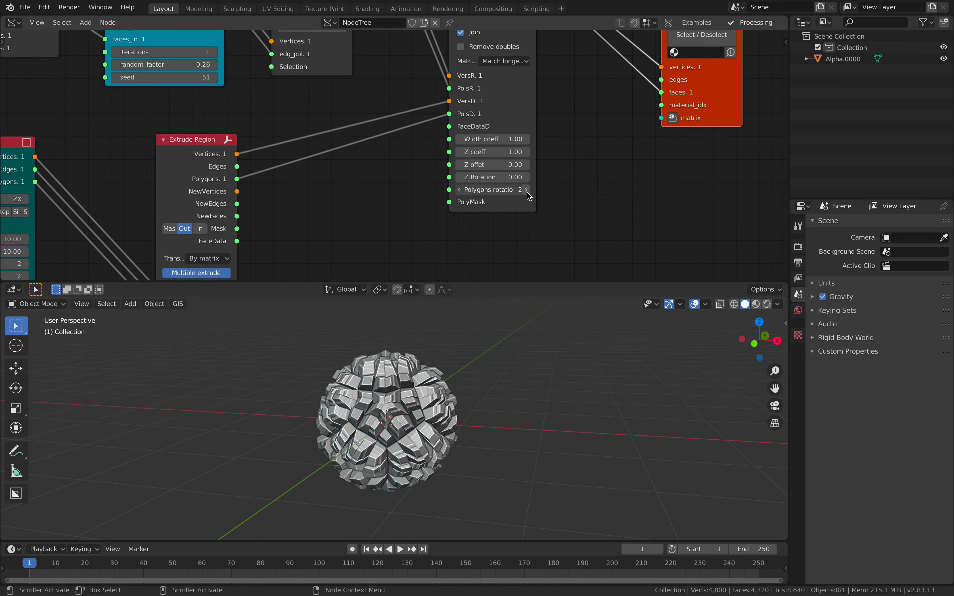
Step: Reset the Adaptive Polygons rotation back to 0
click(526, 189)
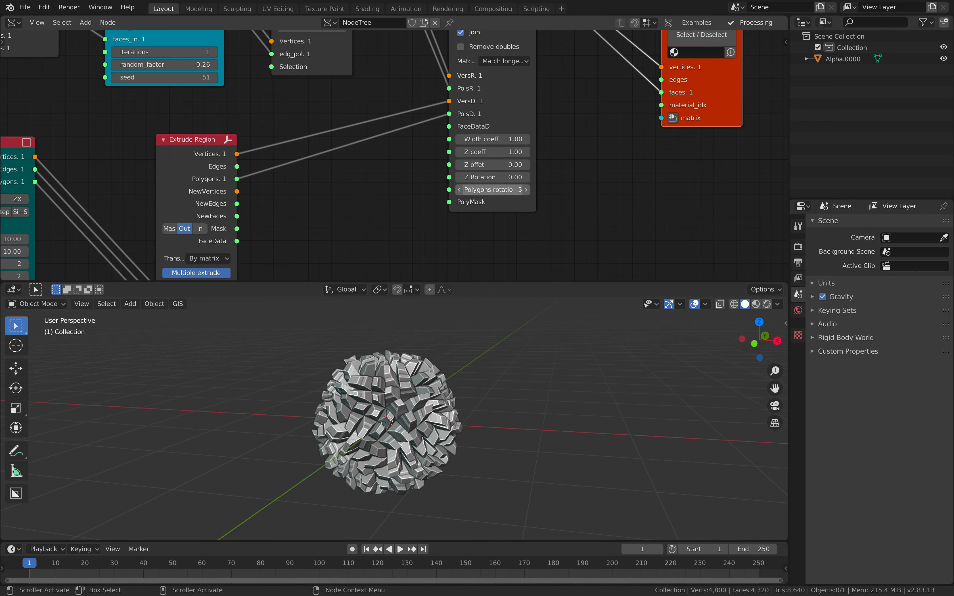
click(461, 189)
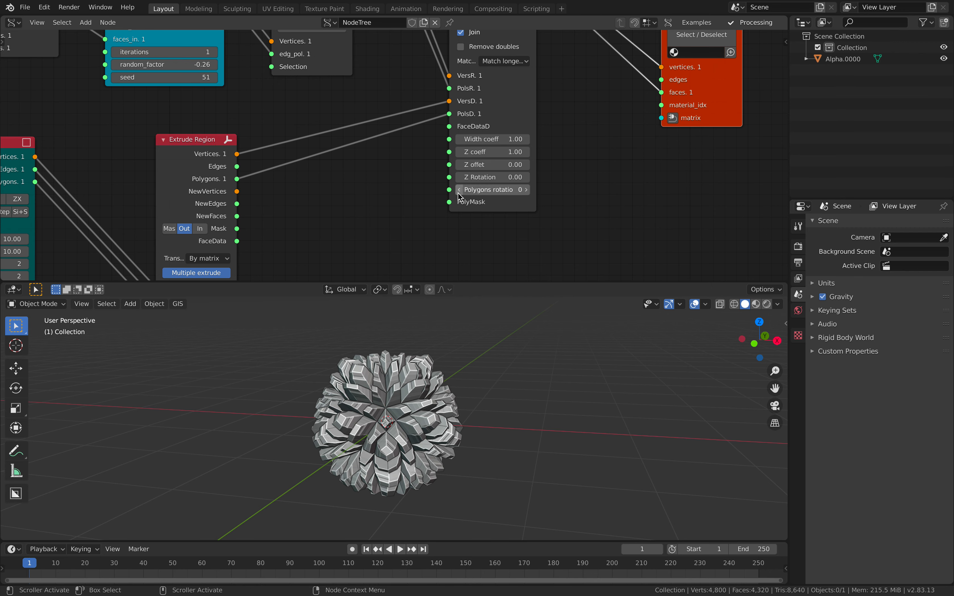
drag(449, 189, 365, 224)
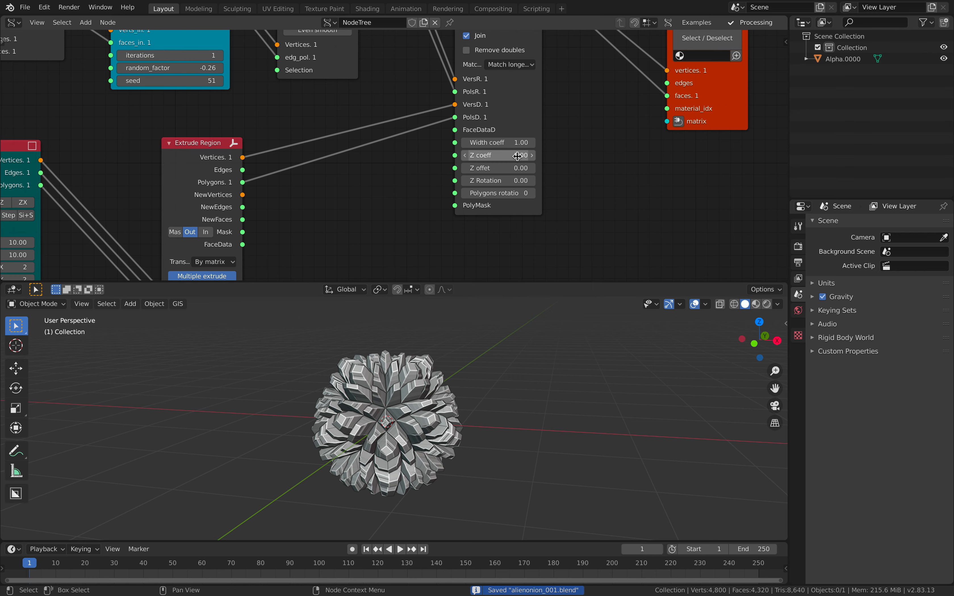
Step: Tune the Z coefficient below 1, settling around 0.73 for shallower tiles
drag(517, 155, 496, 155)
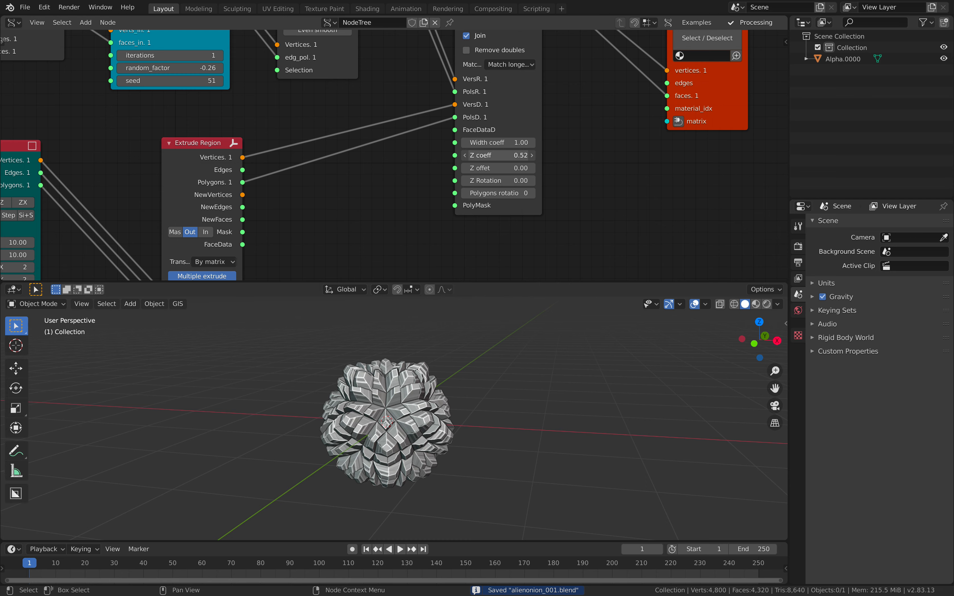
drag(505, 155, 487, 155)
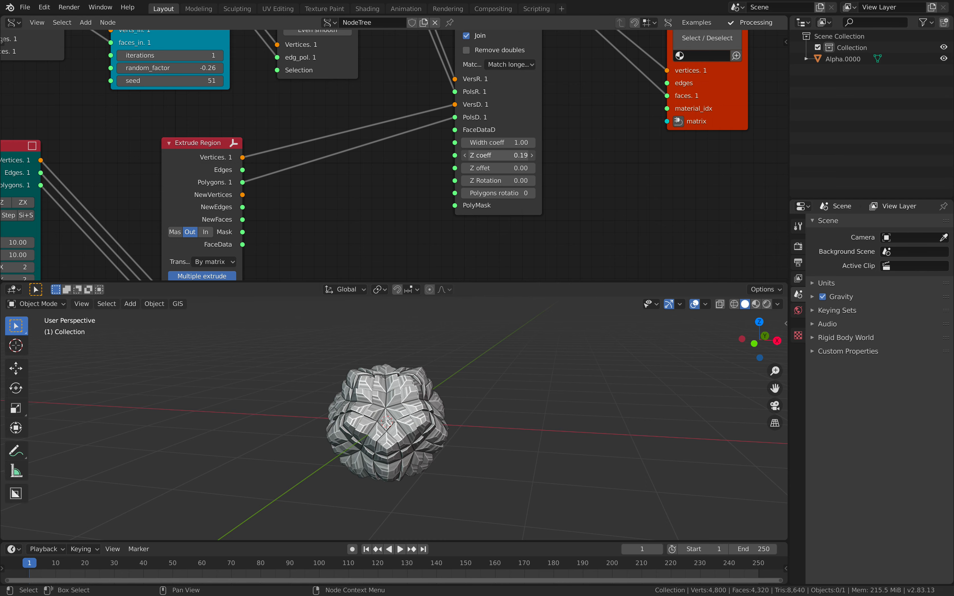
drag(498, 155, 529, 155)
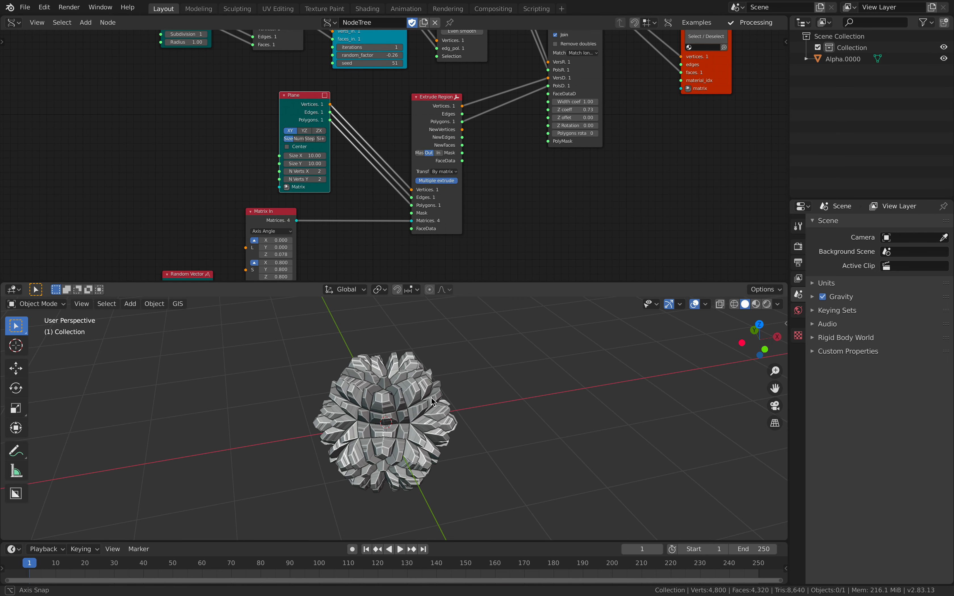
Step: Orbit the mesh and set the quad-subdivide script to random_factor 0.00 and seed 93
drag(426, 401, 396, 408)
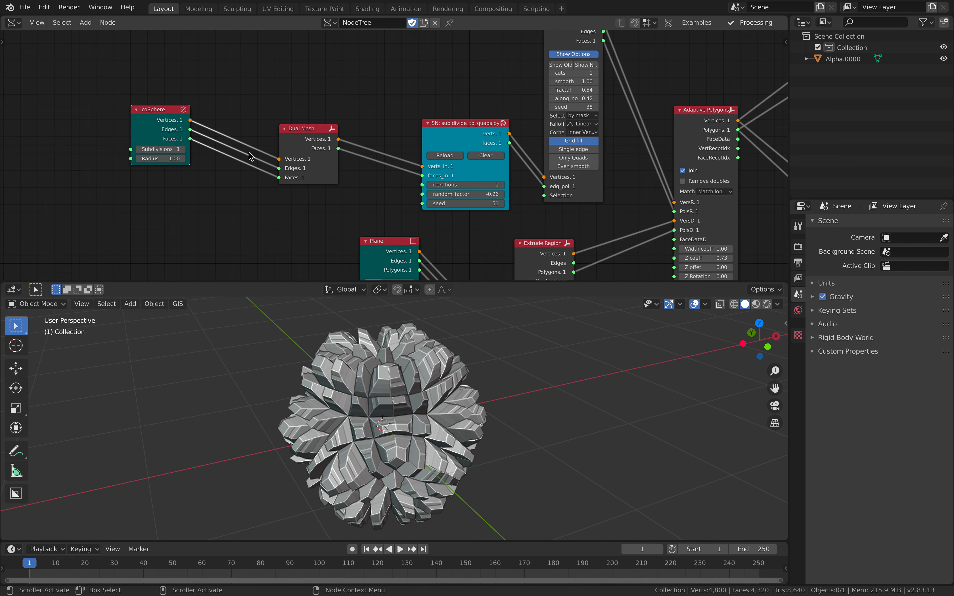
drag(308, 128, 278, 125)
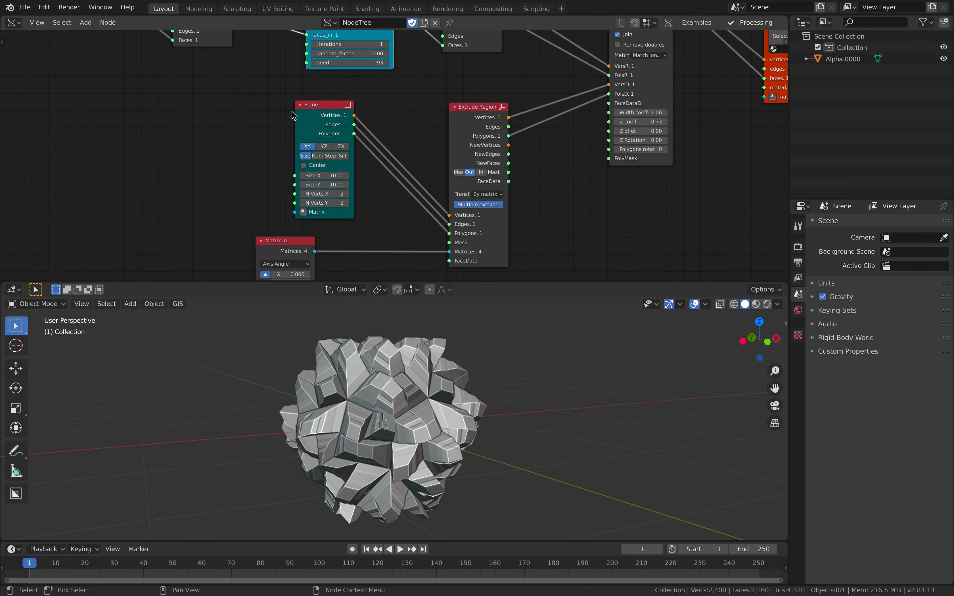
mouse_move(616, 468)
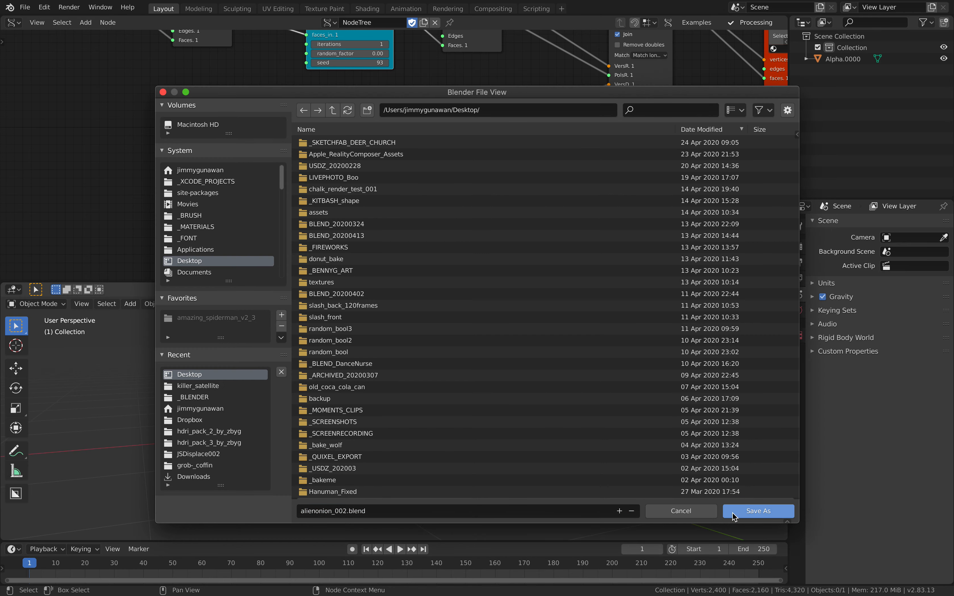
Step: Save as alienonion_002.blend and retune the extrusion matrix angle toward -1.122 with scale 0.710, seed 233
click(757, 510)
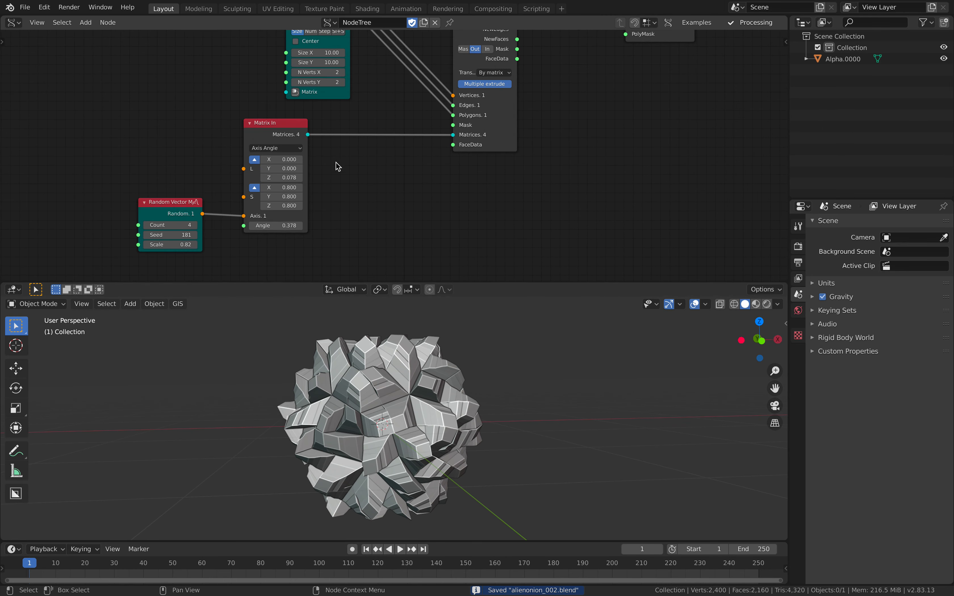
drag(274, 225, 298, 225)
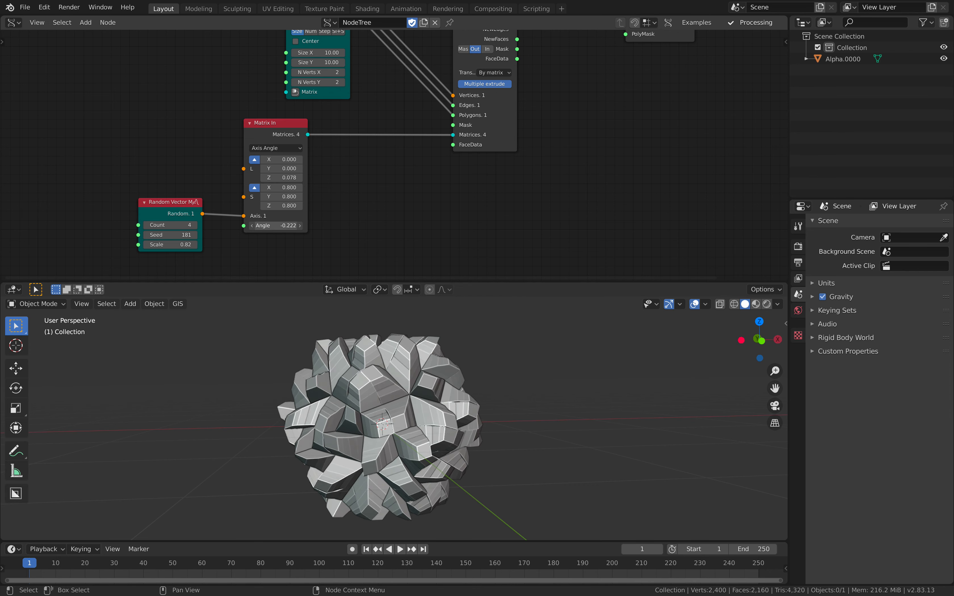
drag(275, 226, 275, 226)
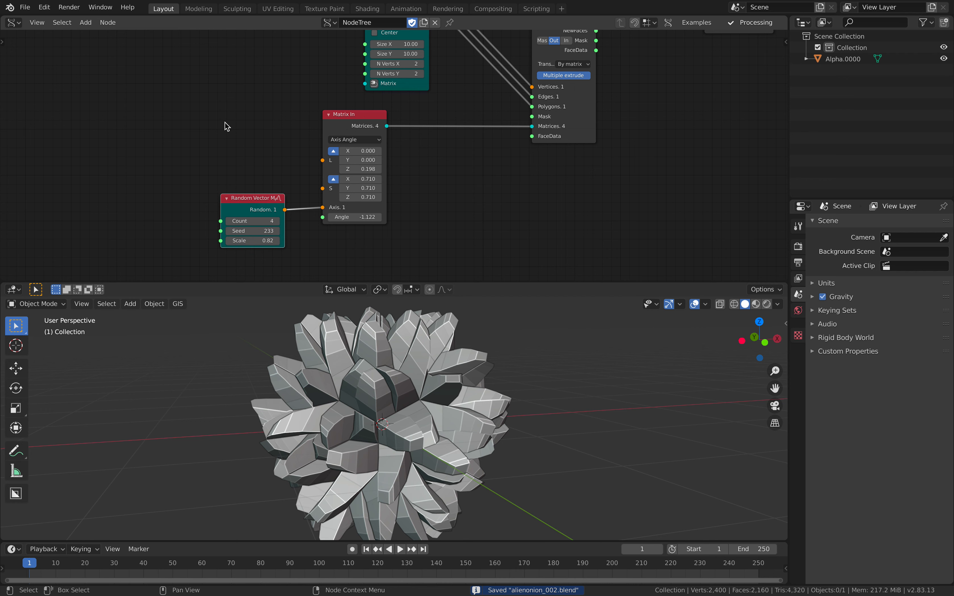
Step: Feed Matrix In Location from a Vector In driven by a float Random Num Gen with a new seed
text(vector)
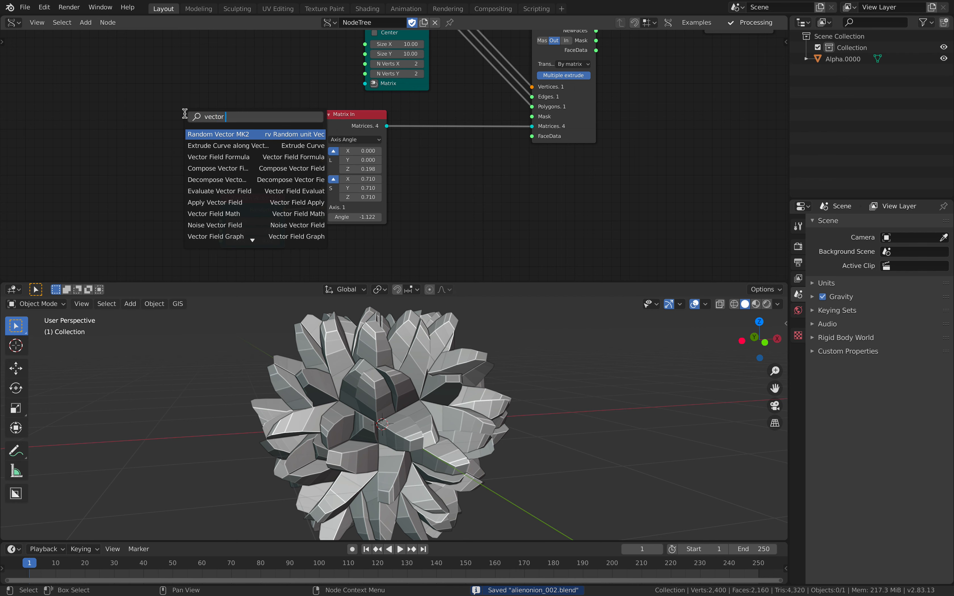
click(218, 134)
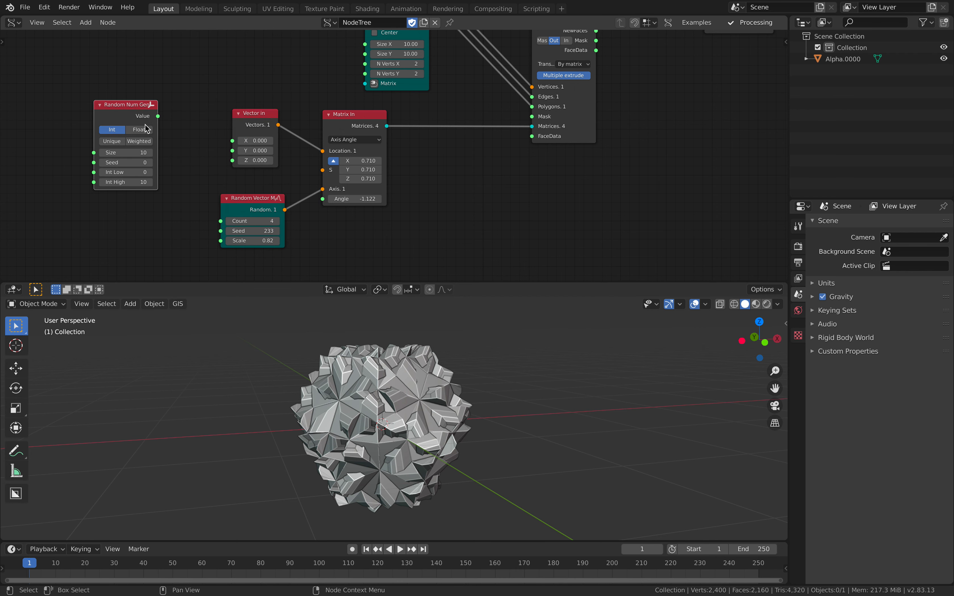
click(138, 130)
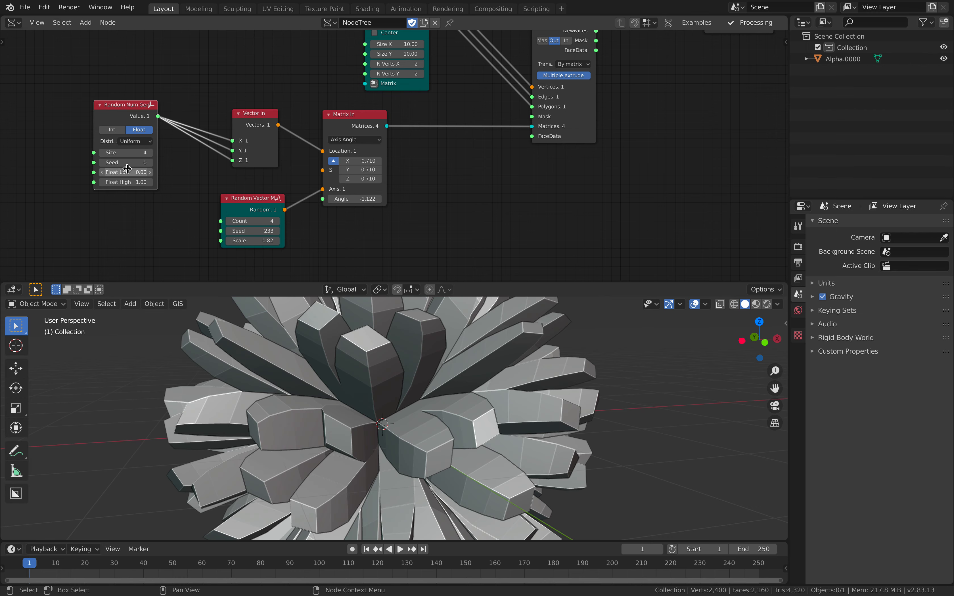
drag(127, 163, 166, 162)
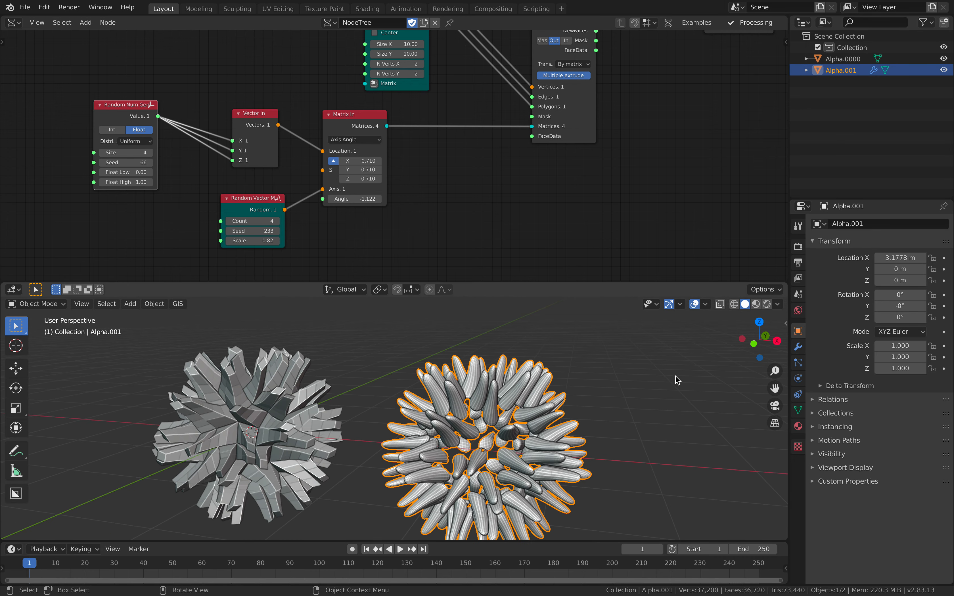
Step: Delete the duplicate Alpha.001 object and resave alienonion_002.blend
click(840, 223)
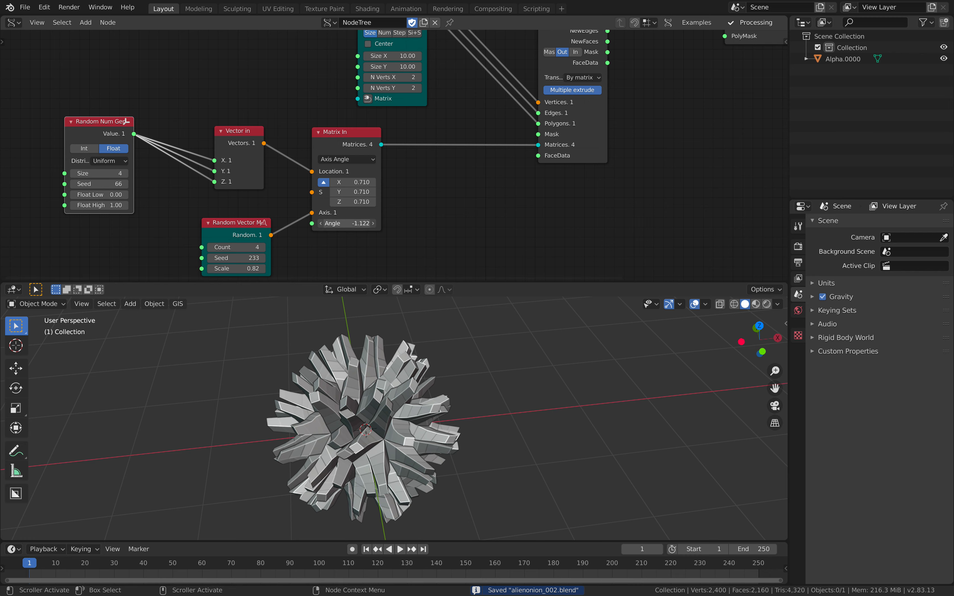
Step: Set the Matrix In angle to about -1.002 and scale to about 0.788
click(346, 223)
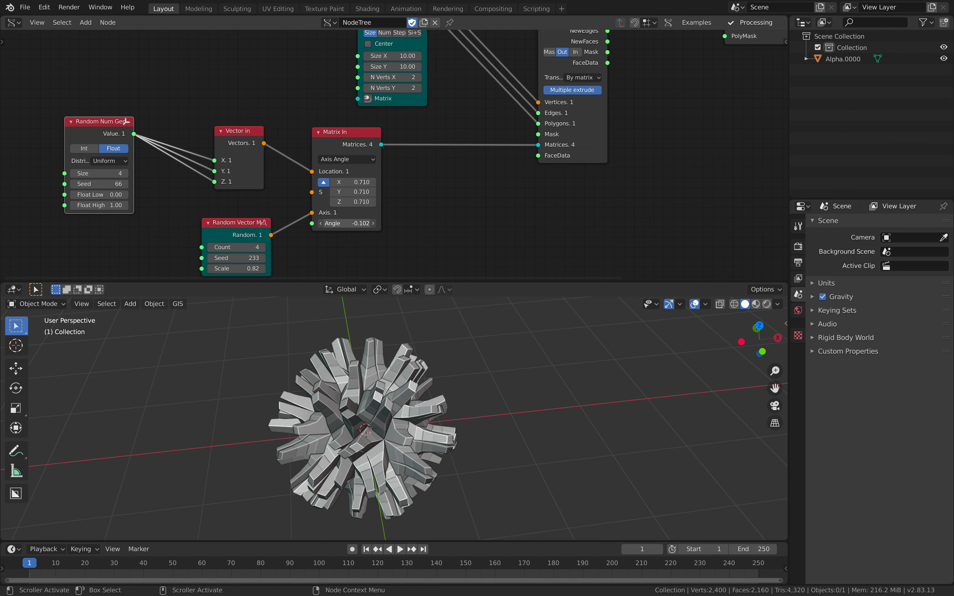
drag(346, 223, 365, 223)
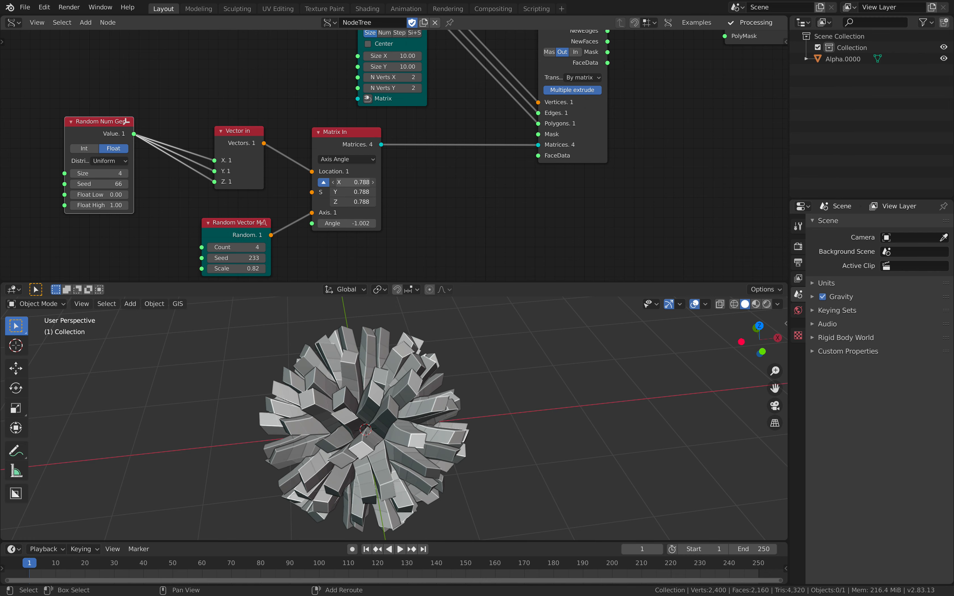
drag(350, 182, 343, 181)
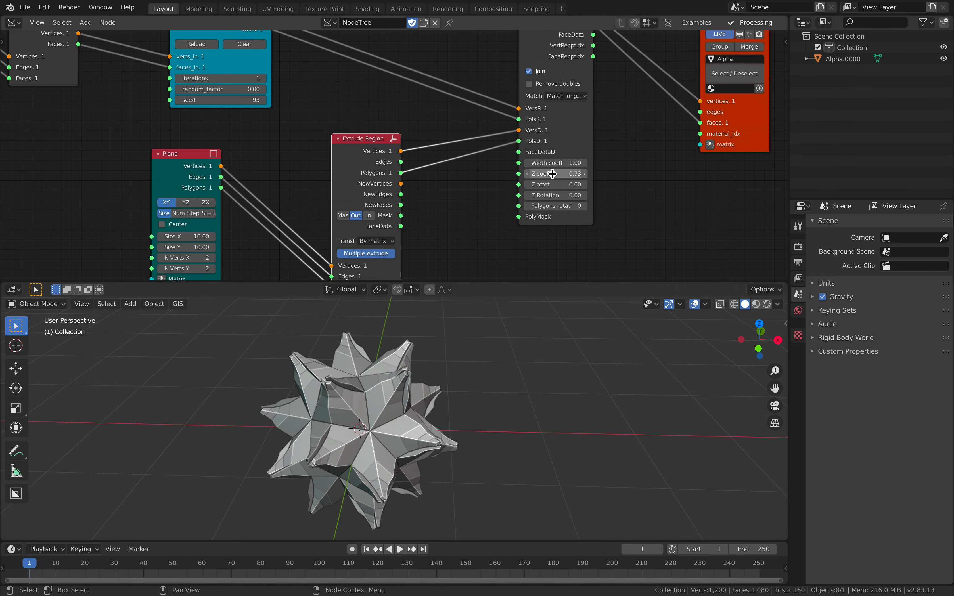
Step: Raise the Adaptive Polygons Z coefficient to 0.89 and adjust the width coefficient
drag(552, 173, 571, 173)
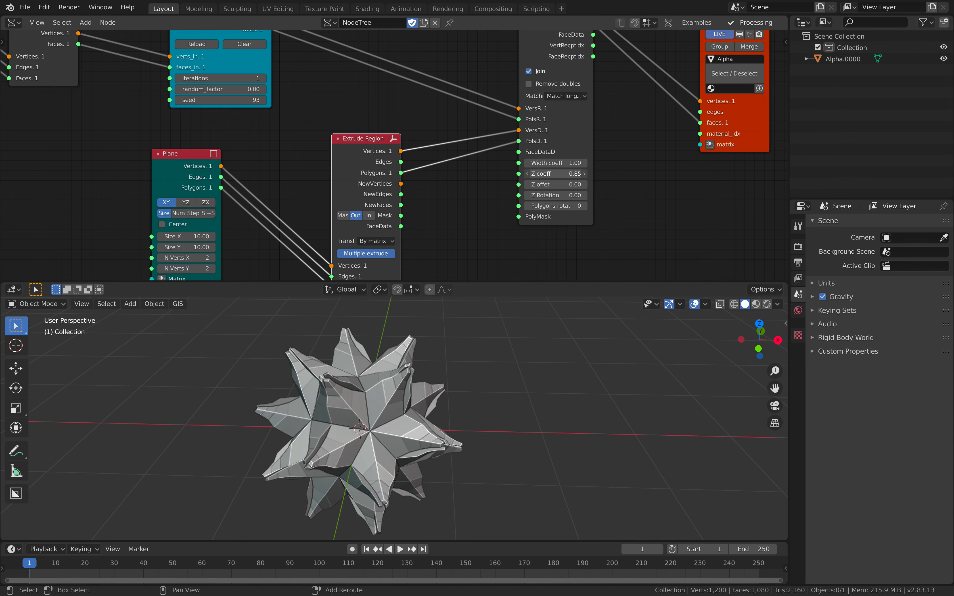
click(554, 163)
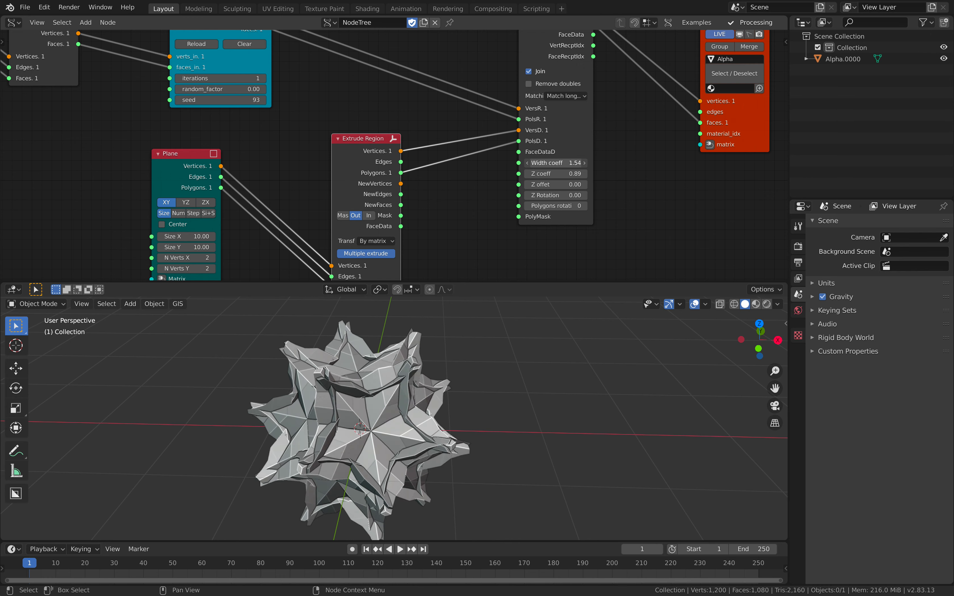
click(555, 163)
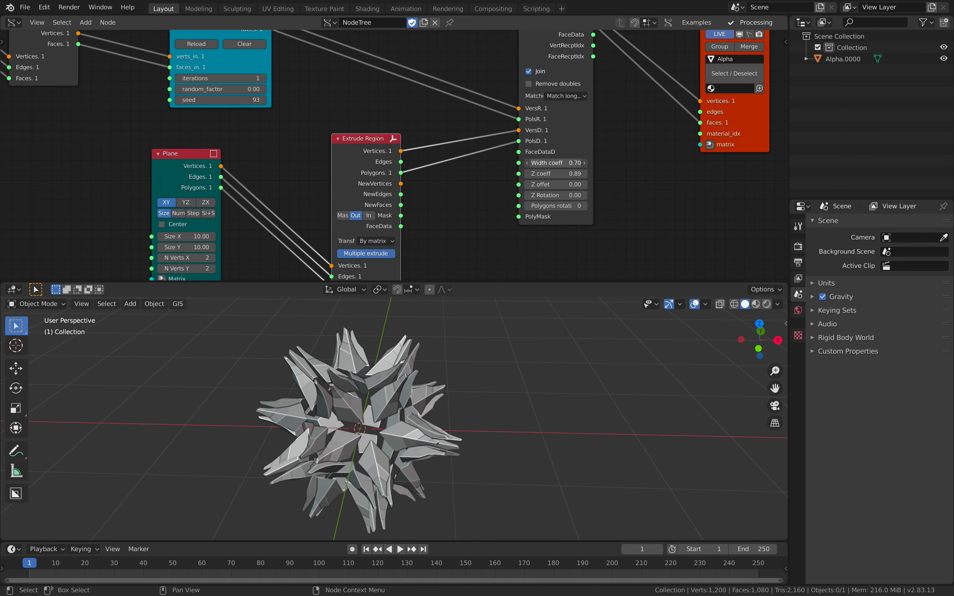
drag(548, 162, 566, 162)
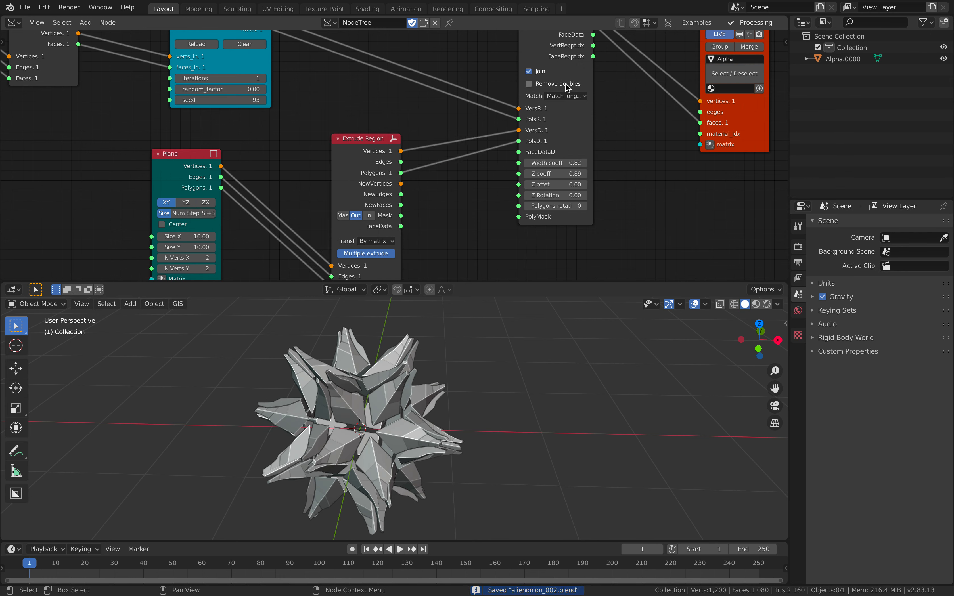
Step: Try Remove doubles with a higher threshold, then switch it off and widen spikes to 1.33
click(529, 83)
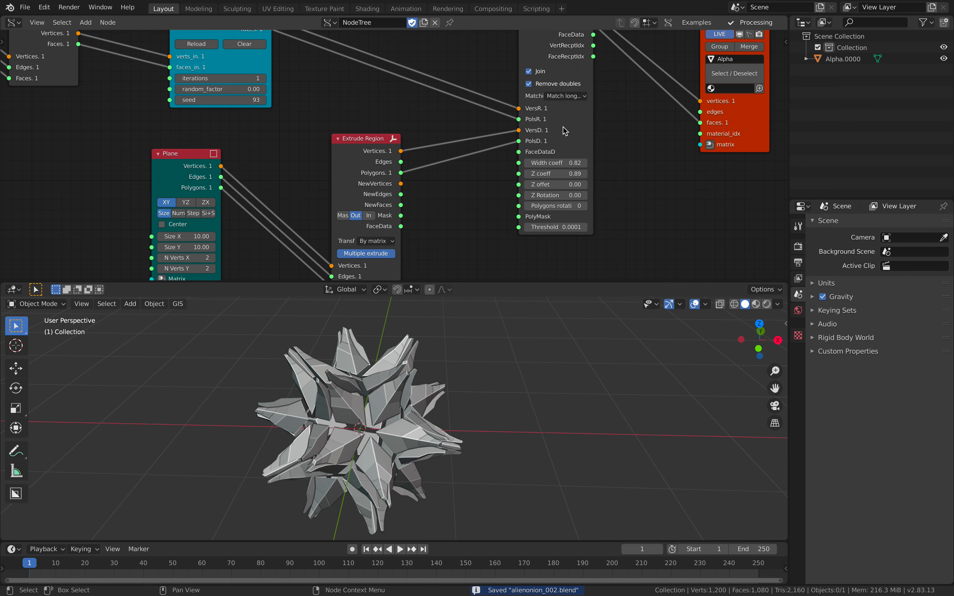
click(554, 227)
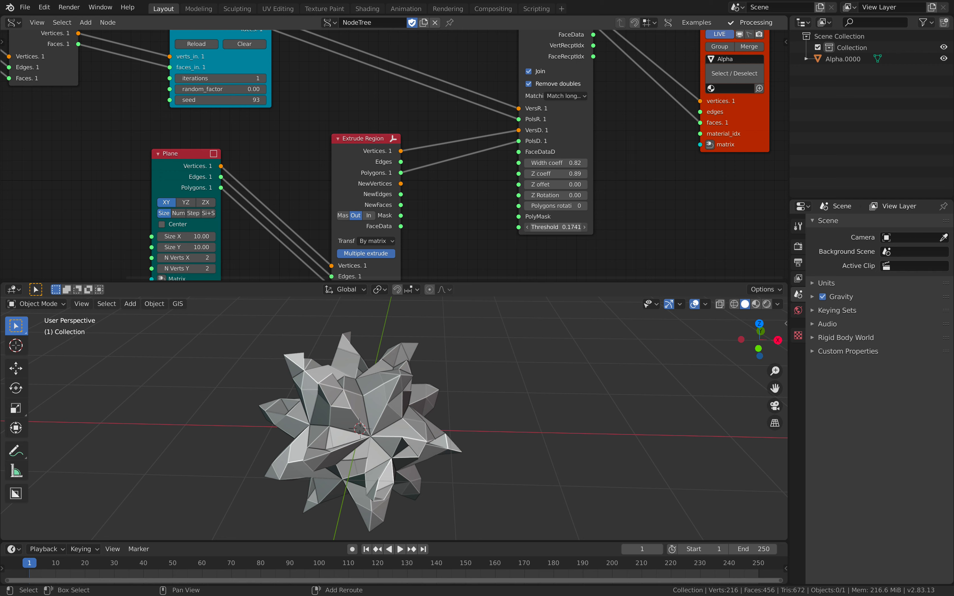
drag(527, 163, 585, 162)
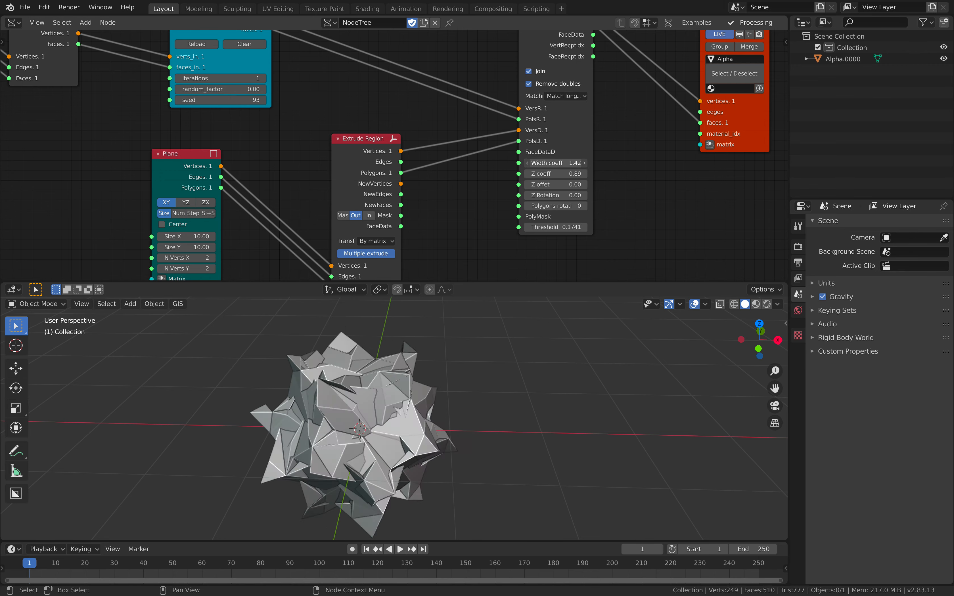
click(554, 162)
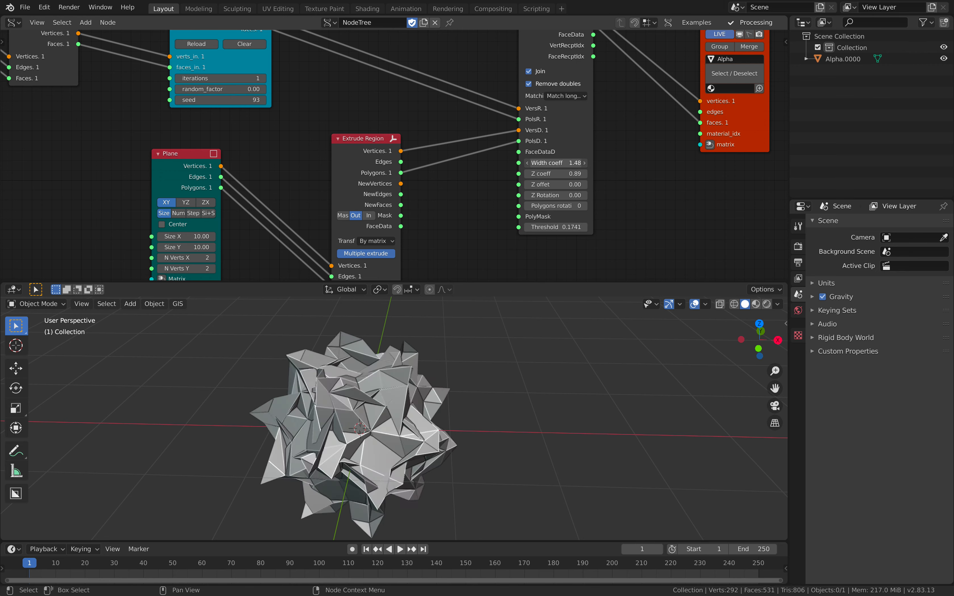
click(529, 84)
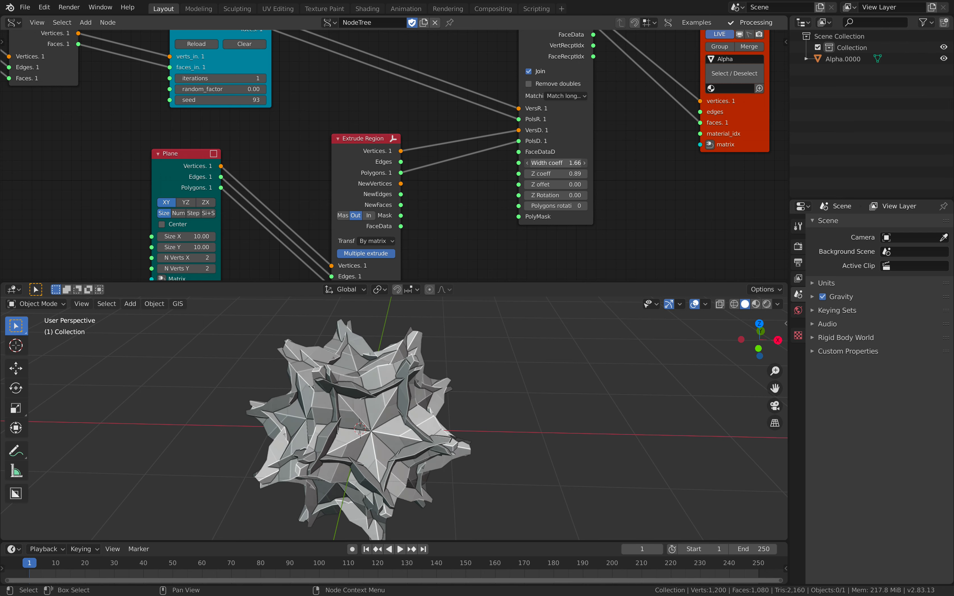
drag(536, 162, 560, 162)
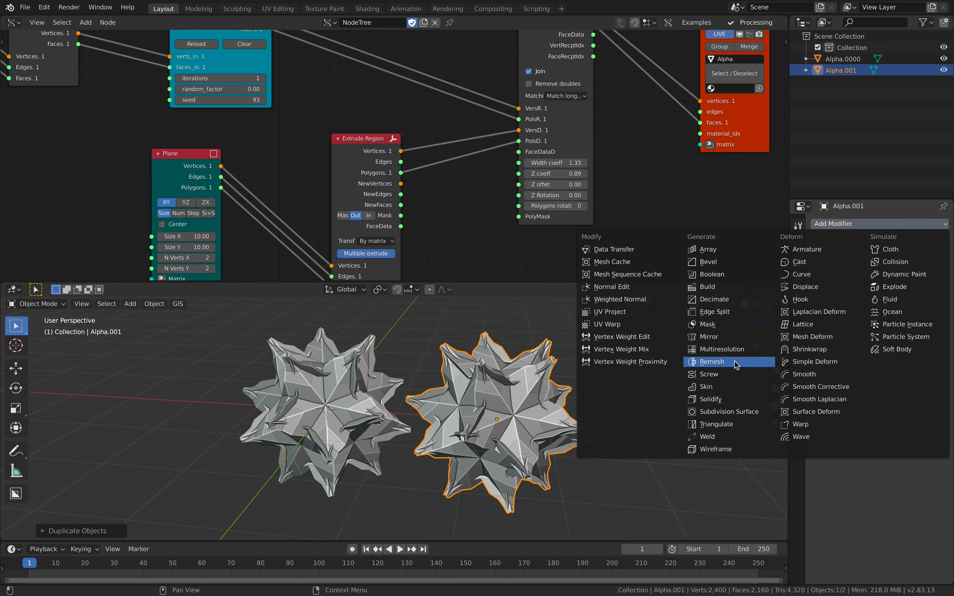
Step: Duplicate the onion as Alpha.001 beside the original, leaving it without a modifier
click(710, 361)
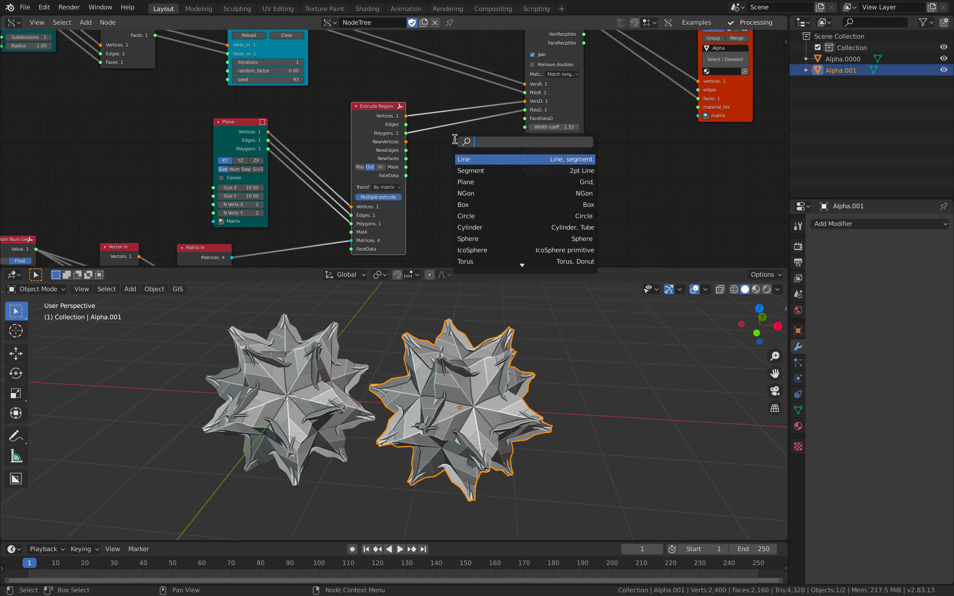
Step: Wire a Noise Displace node between Extrude Region and Adaptive Polygons to make the onion's shards jagged
text(rna)
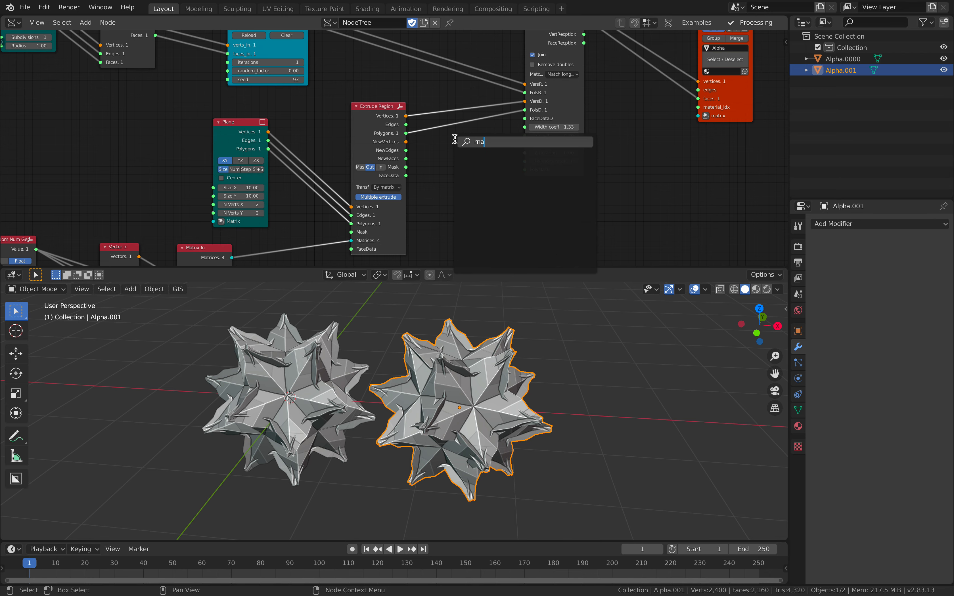
text(noi)
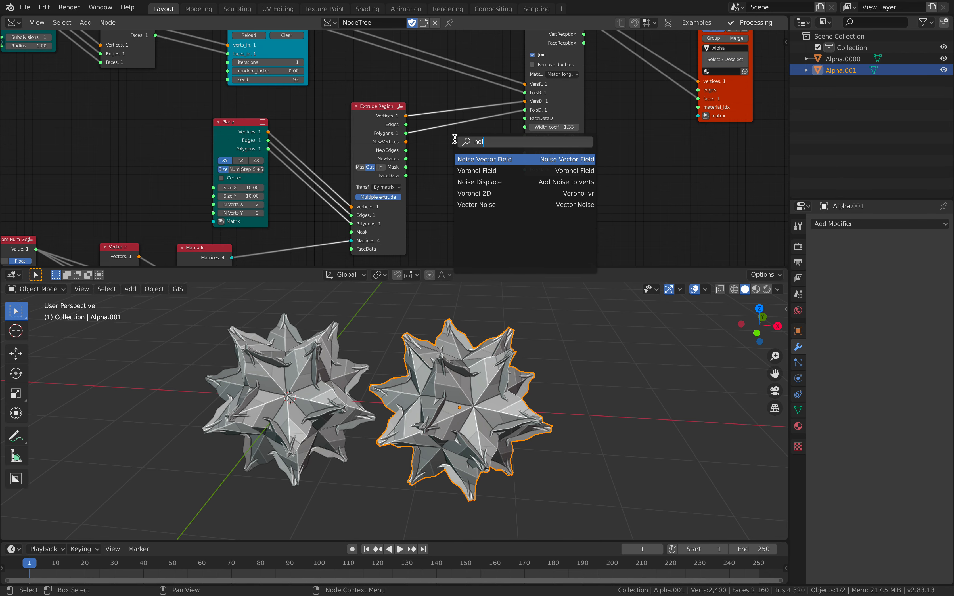
mouse_move(525, 181)
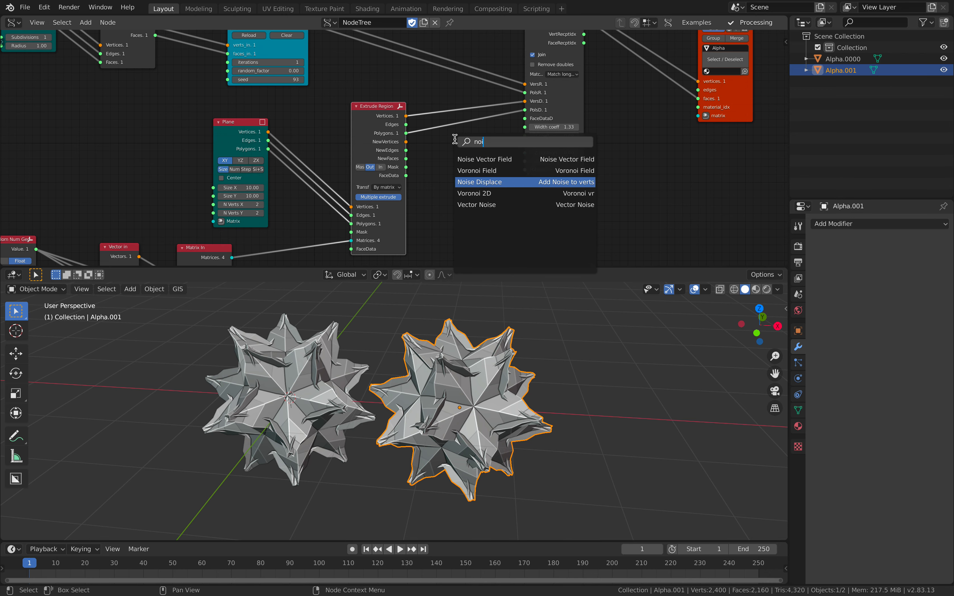
click(480, 181)
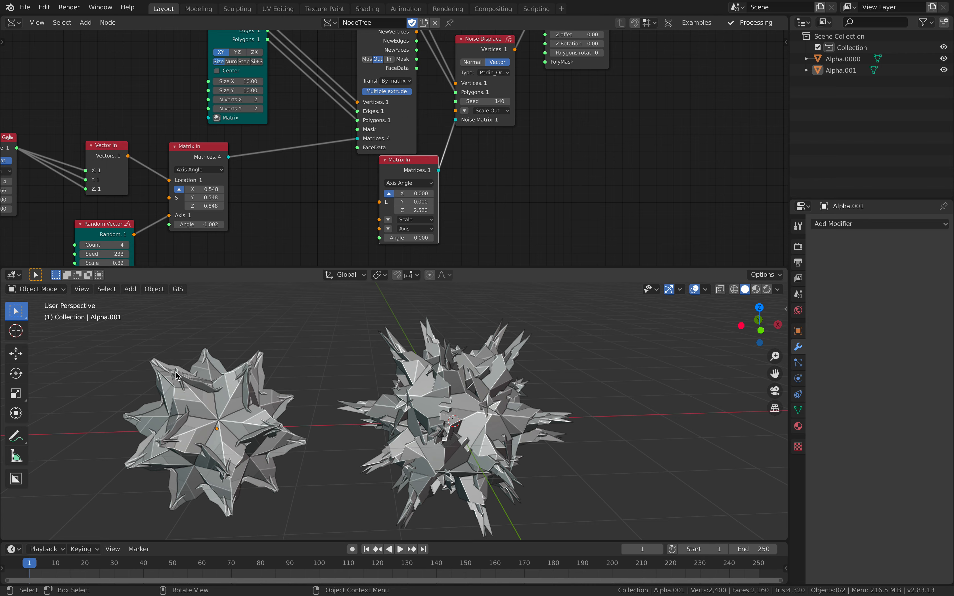
drag(177, 375, 265, 393)
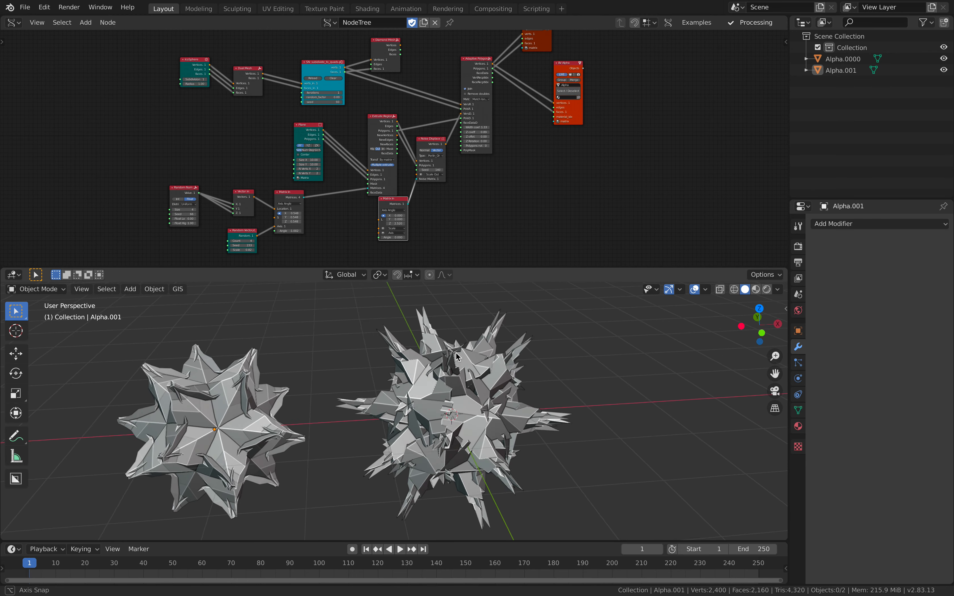
Step: Give the spiky onion's material a Viewport Display with Metallic 0.779 and Roughness 0.232
key(s)
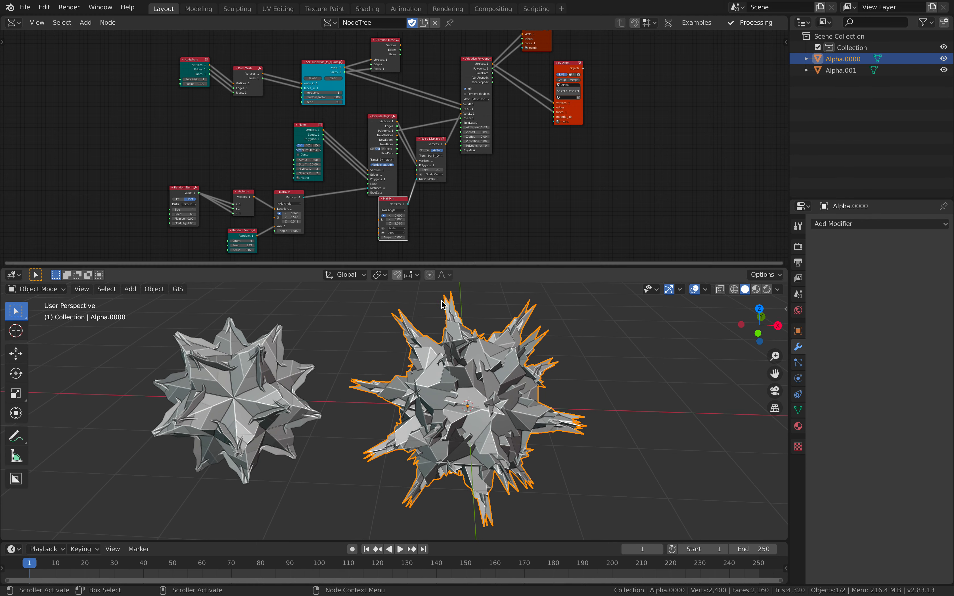
click(797, 426)
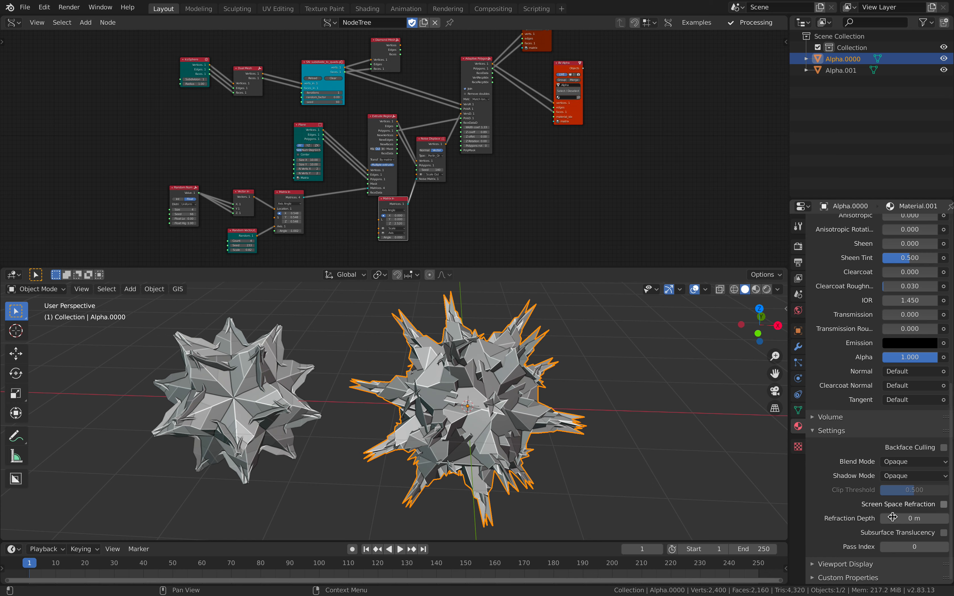
scroll(down, 3)
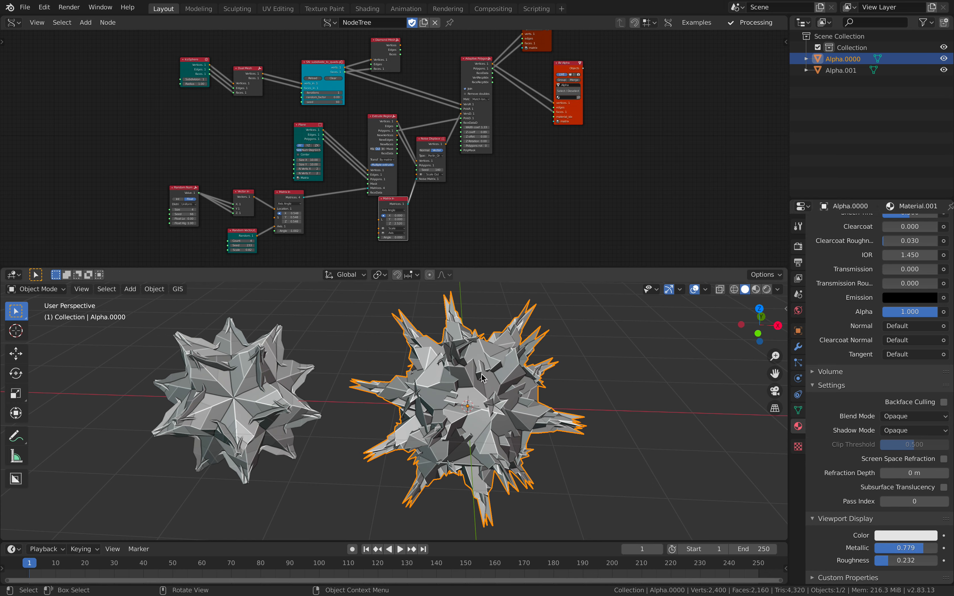
click(25, 7)
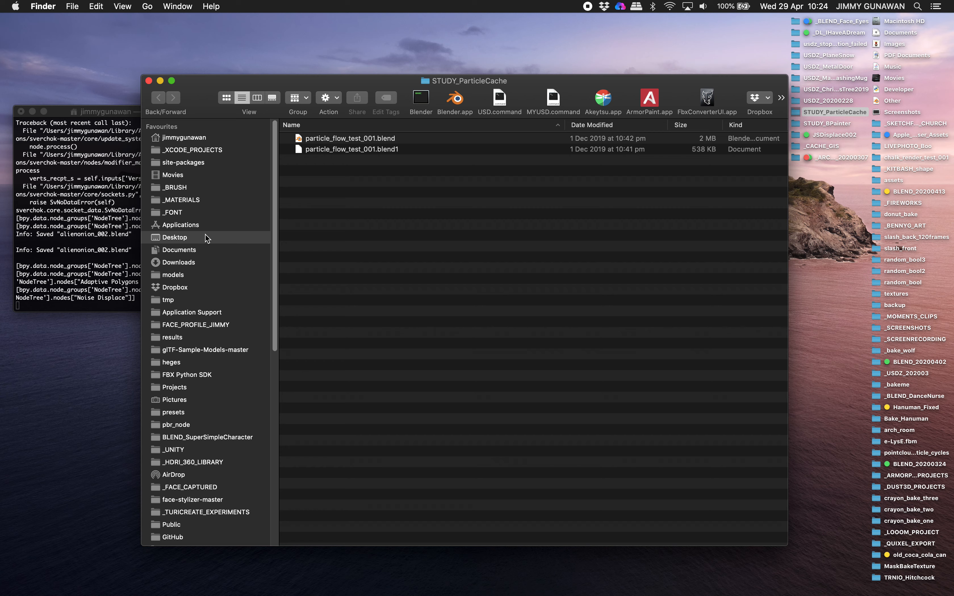
Step: Quick Look alienonion_002.usdc from the Desktop sorted by Date Modified and rotate the spiky model
click(173, 237)
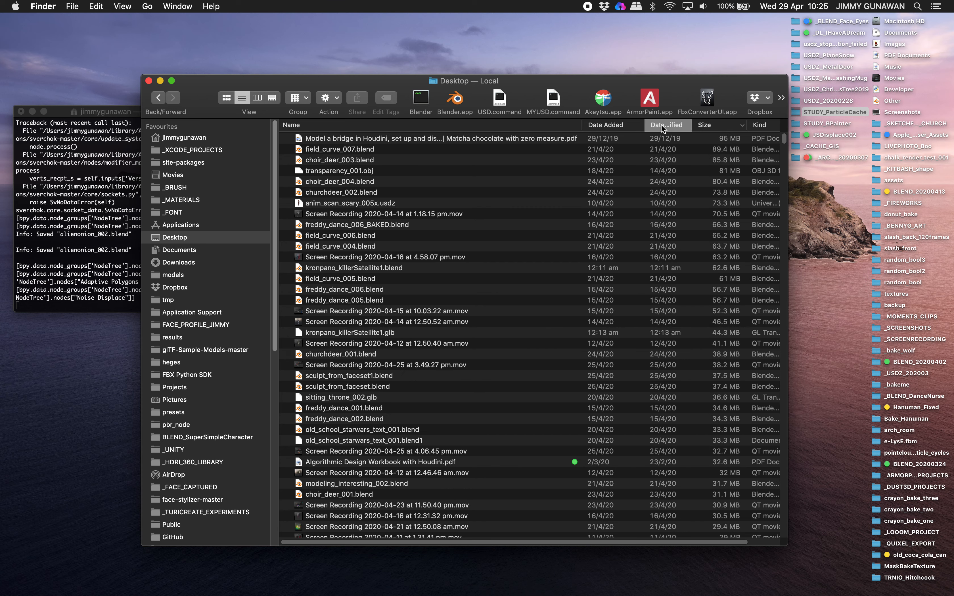
click(662, 125)
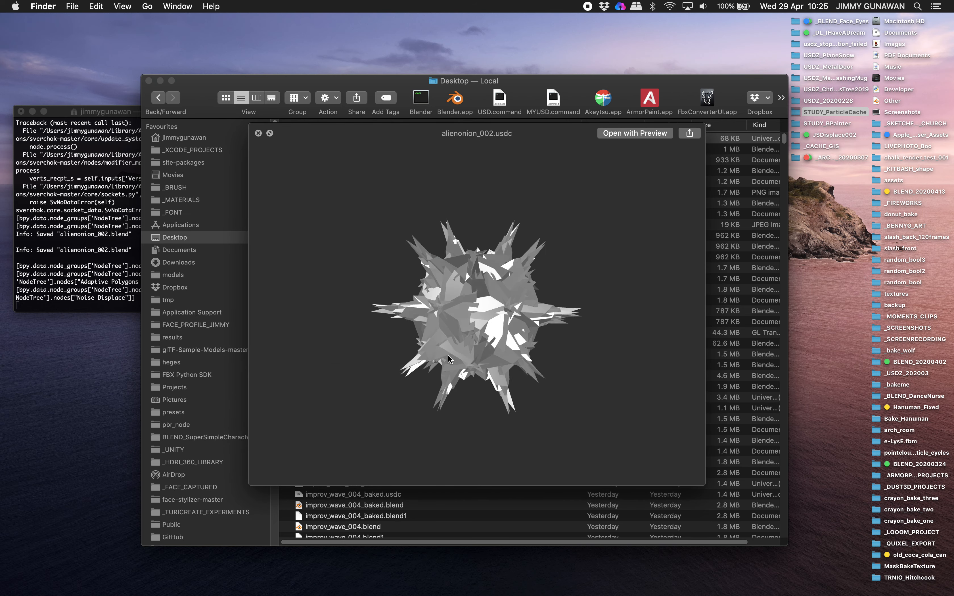
drag(449, 359, 437, 338)
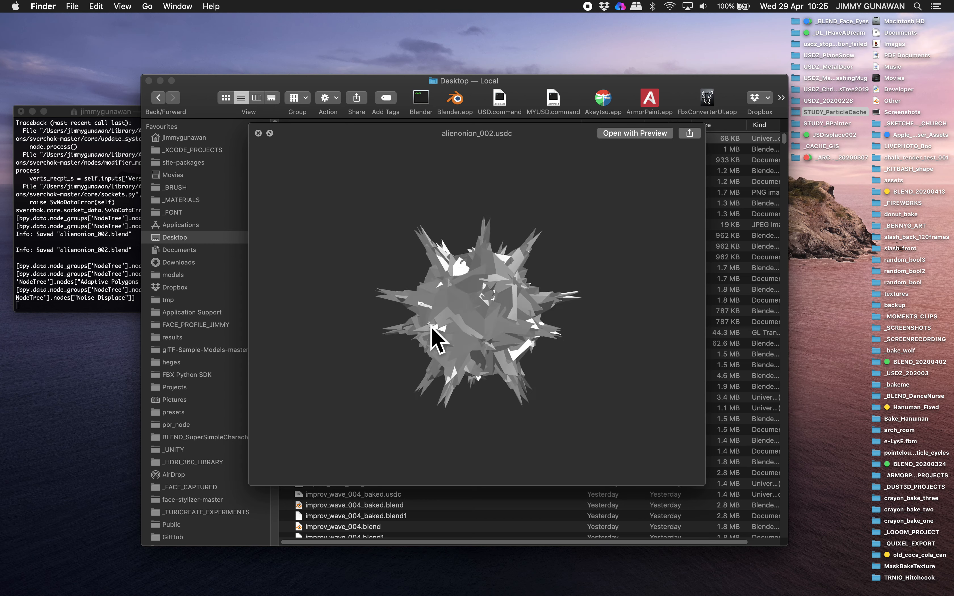